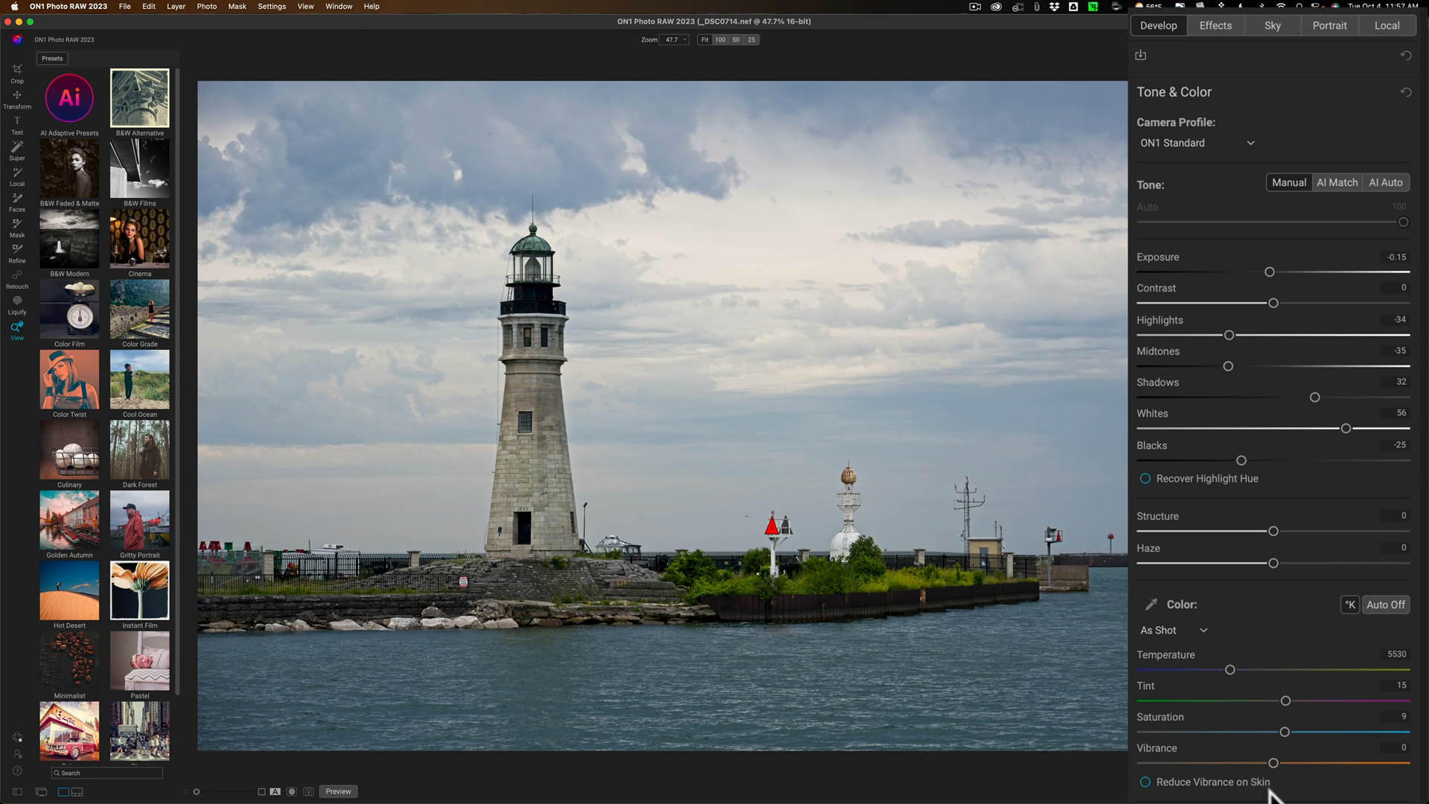
pyautogui.moveTo(774, 415)
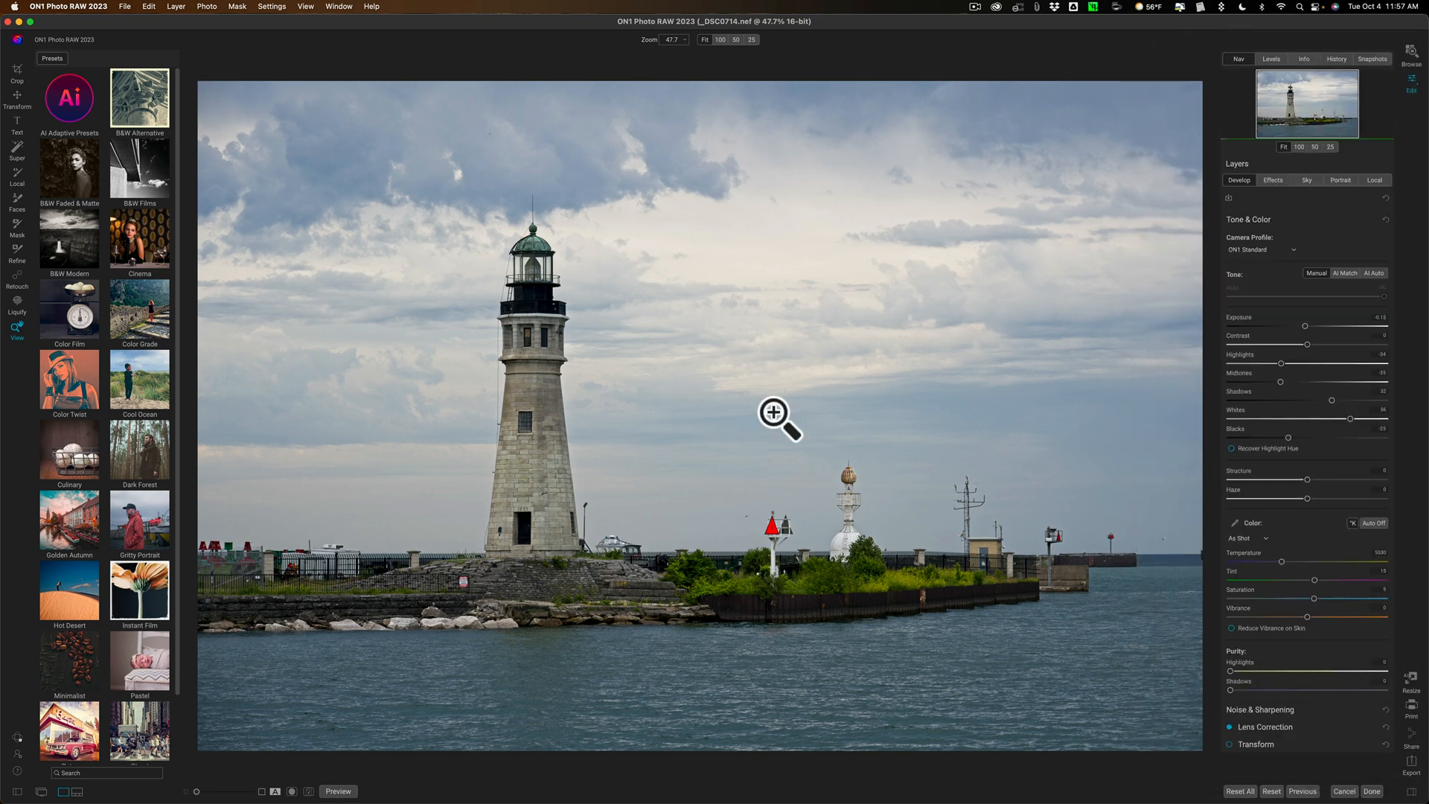
pyautogui.moveTo(47, 175)
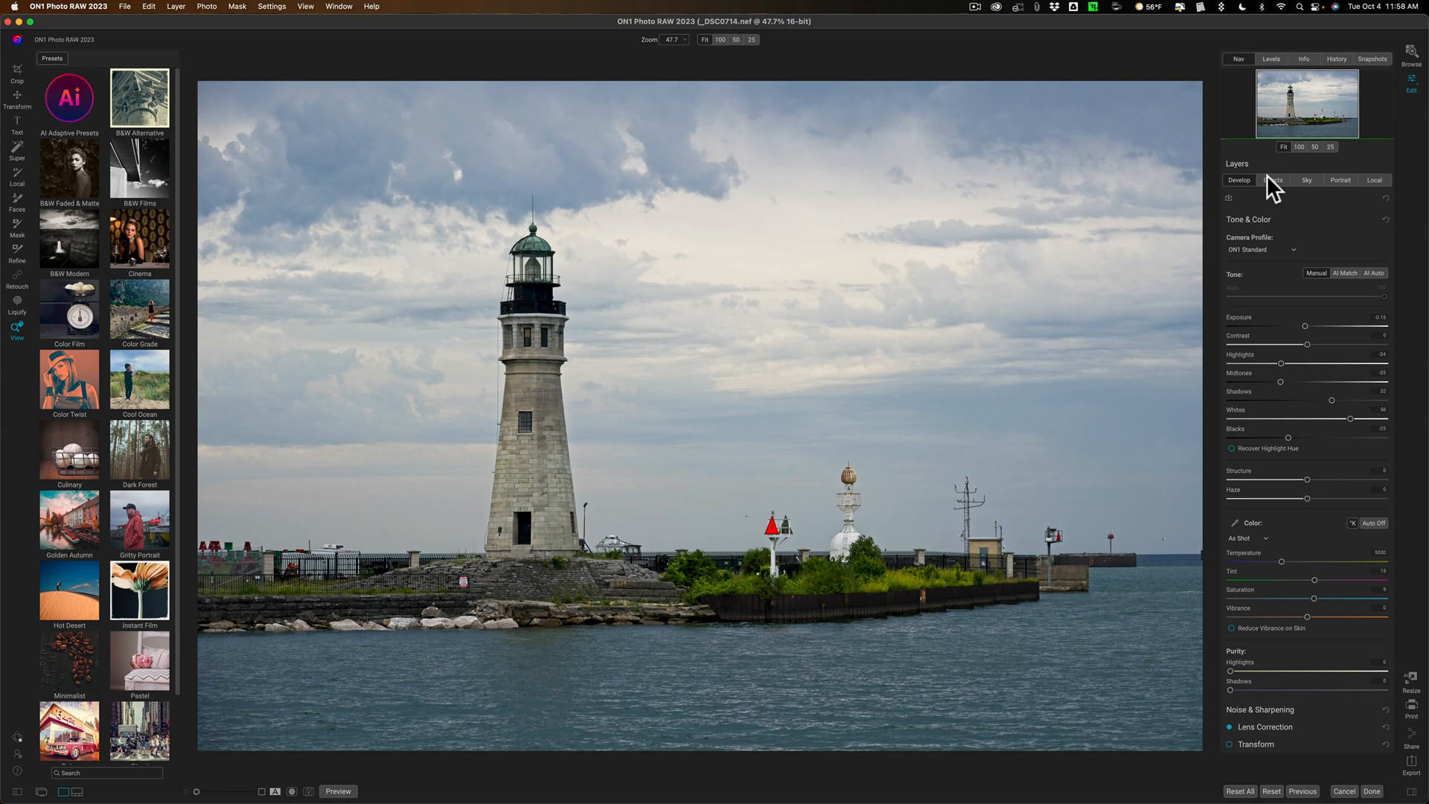
pyautogui.moveTo(1261, 196)
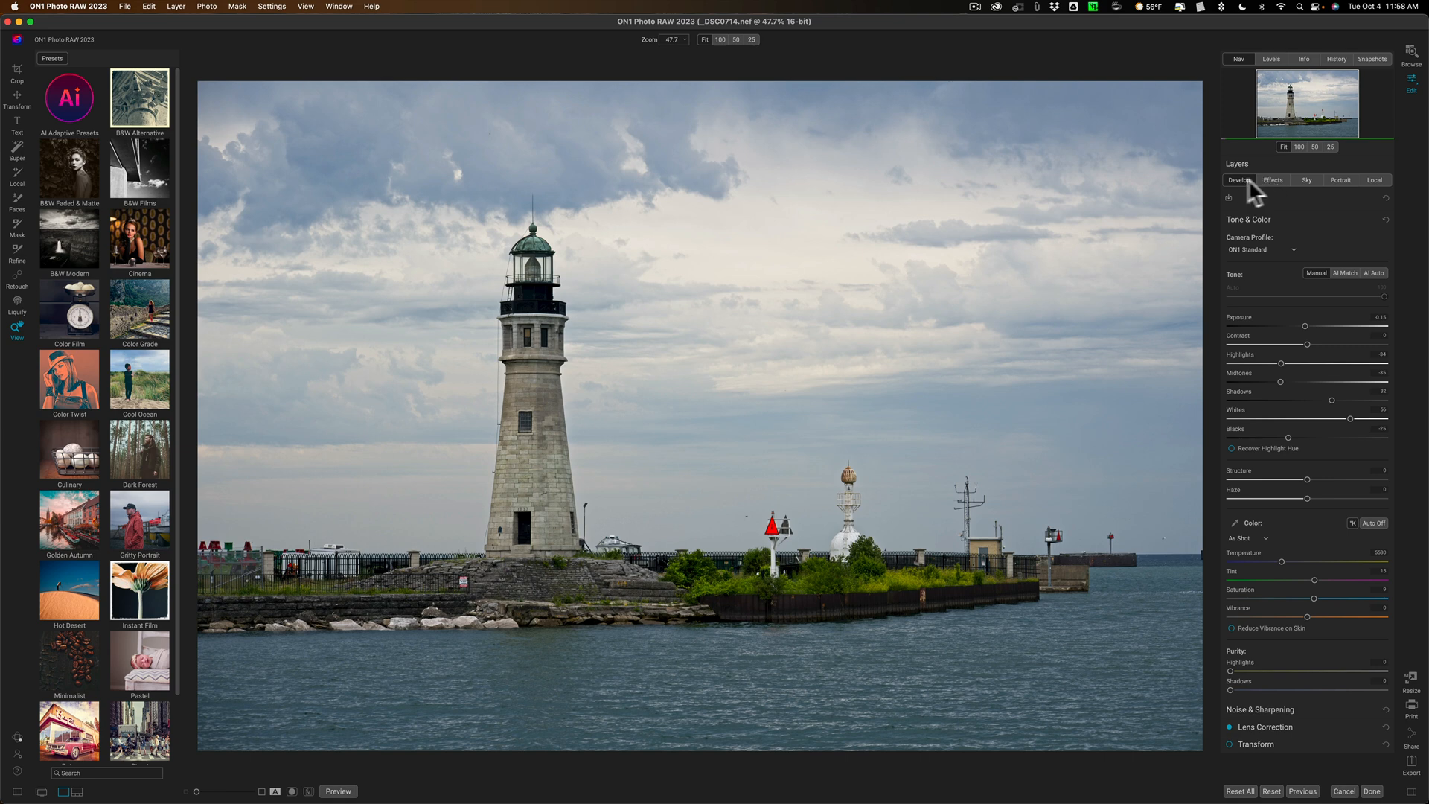
pyautogui.moveTo(1271, 195)
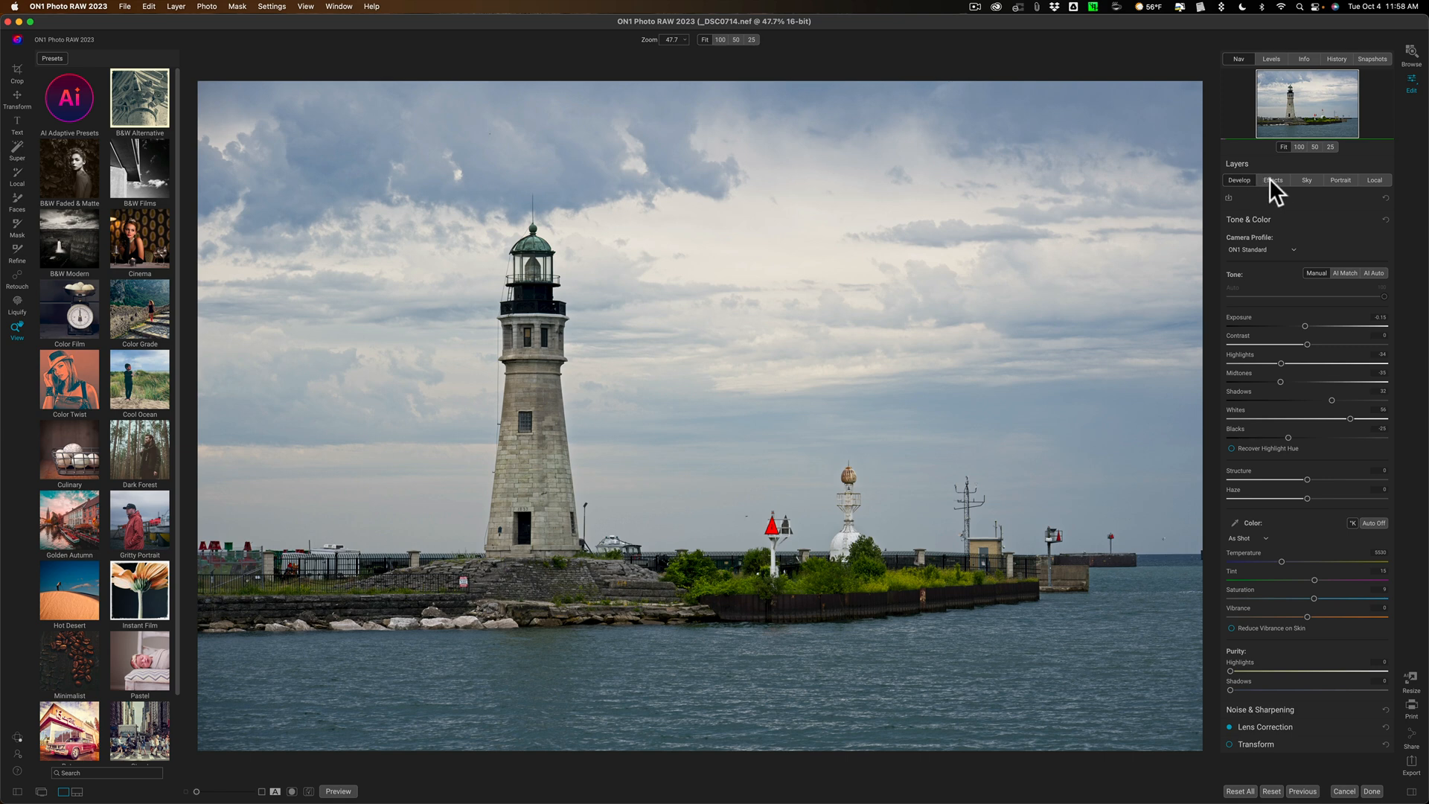
# - Switch from the Develop adjustments to the Effects module
pyautogui.click(1272, 180)
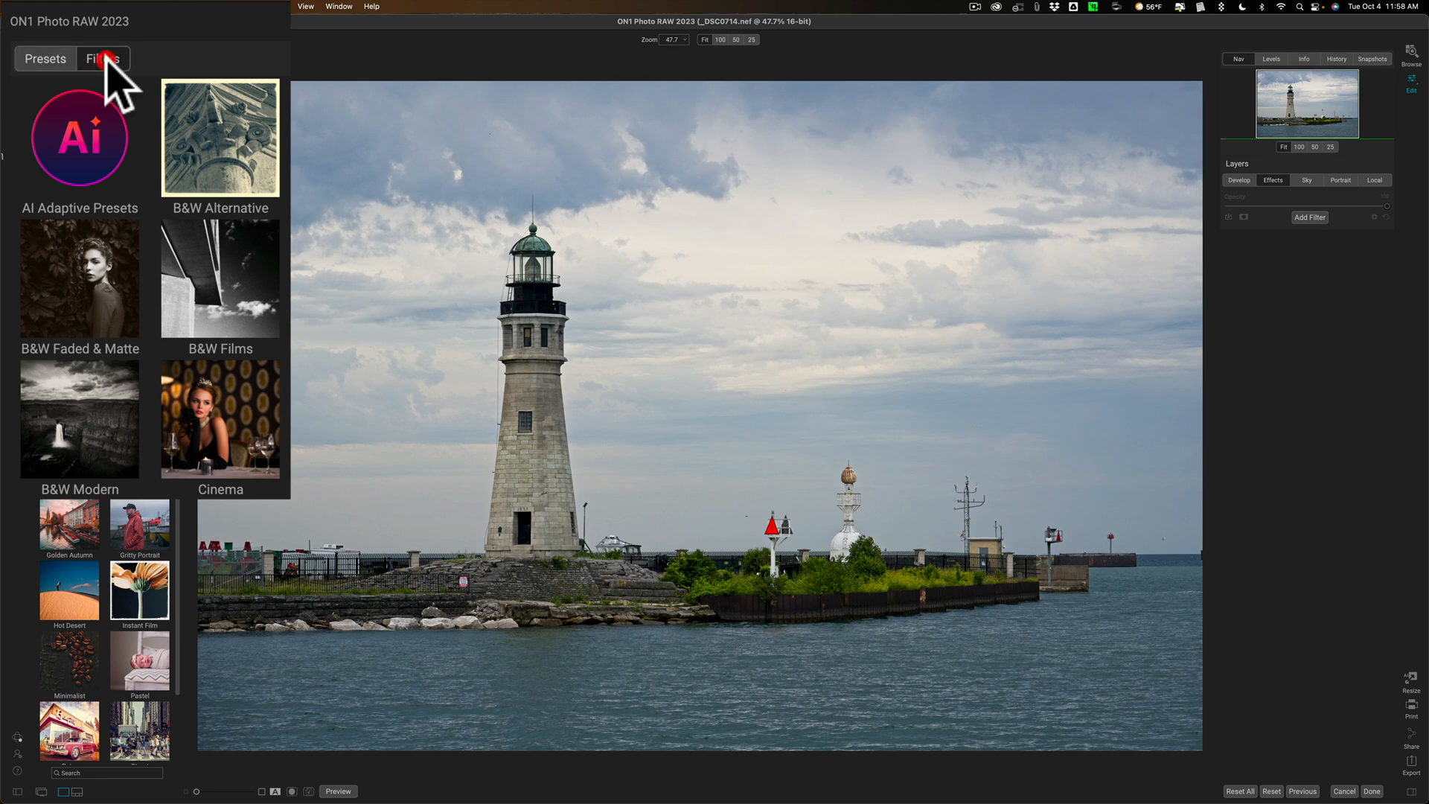
# - Show the filter categories and open the Dynamic Contrast presets
pyautogui.click(102, 58)
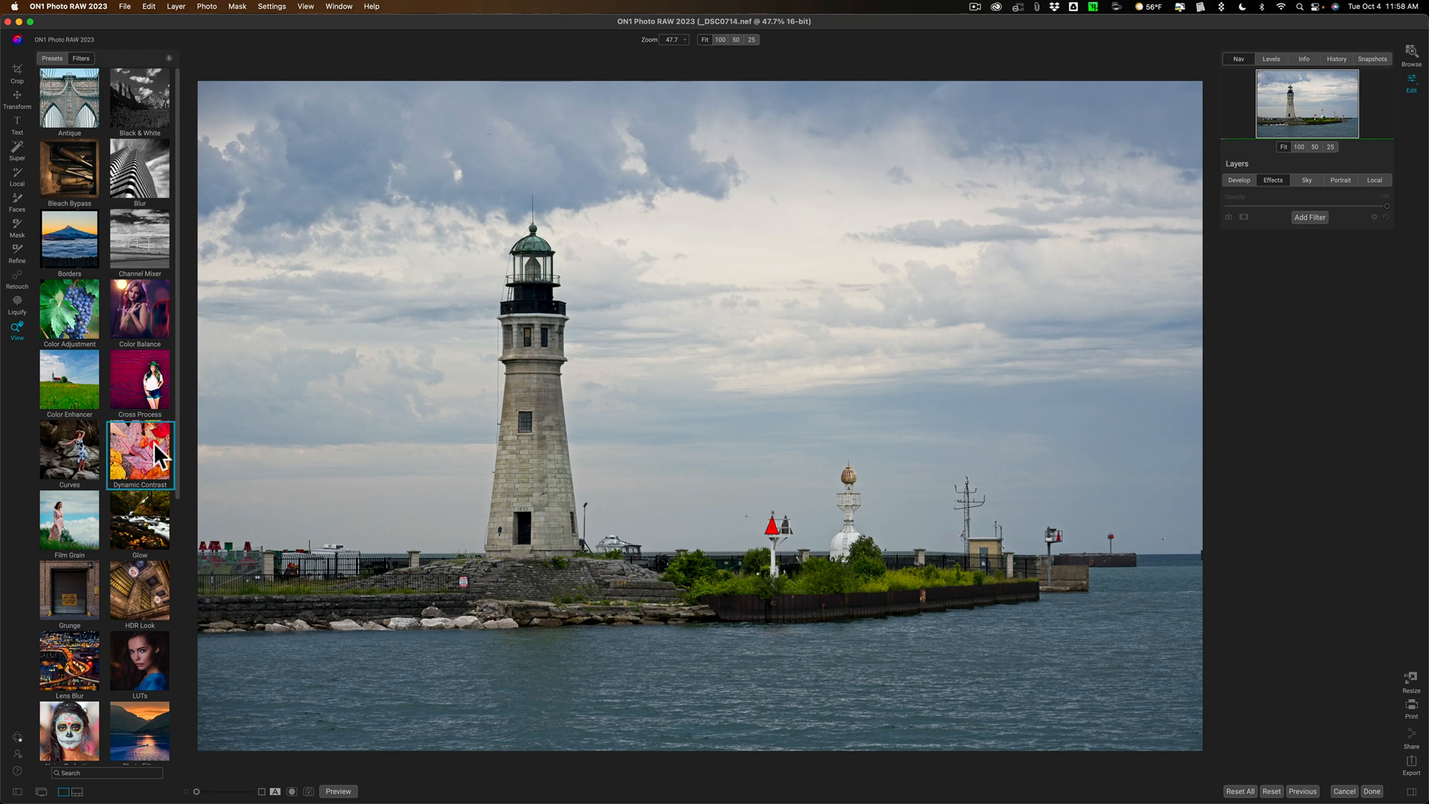
pyautogui.click(139, 454)
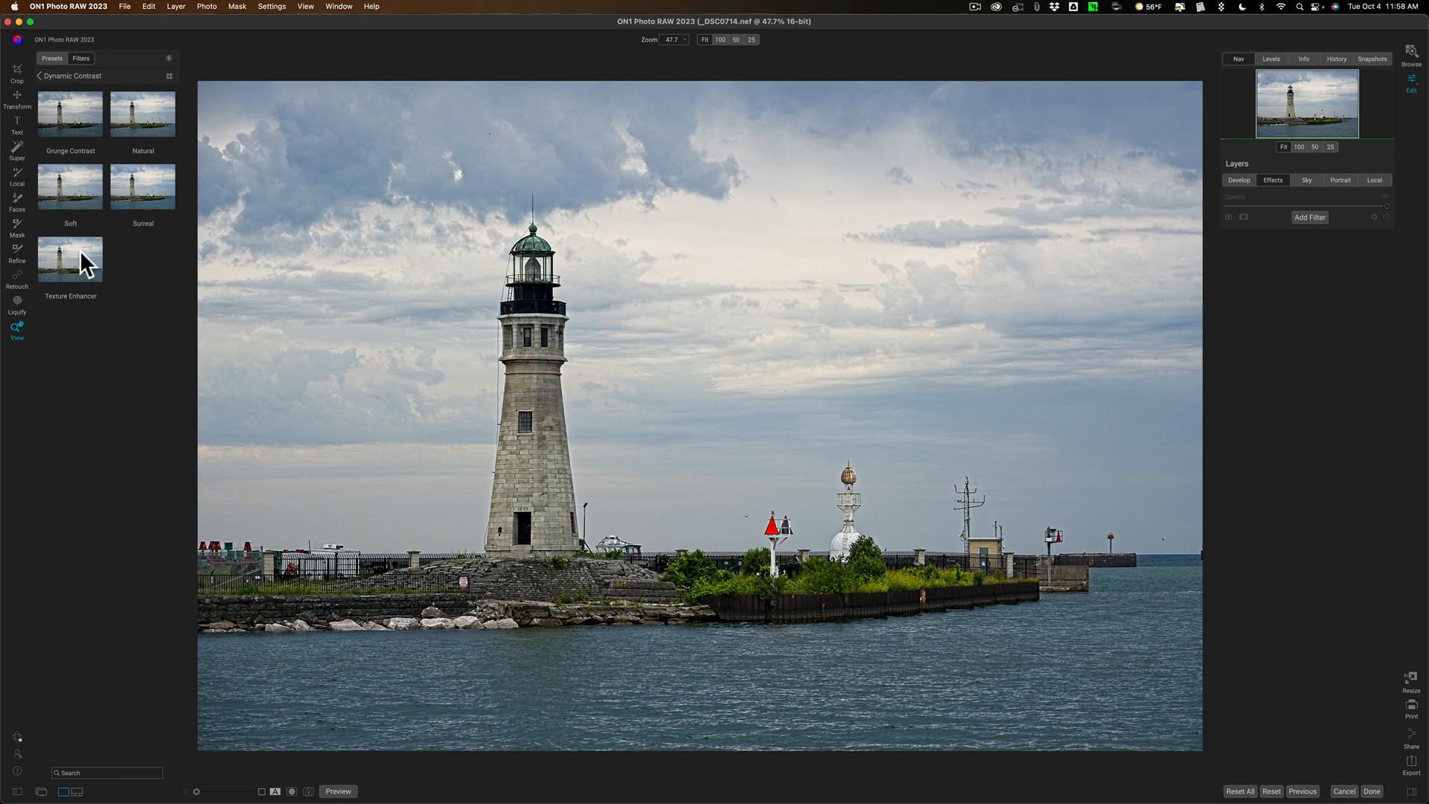
pyautogui.moveTo(85, 196)
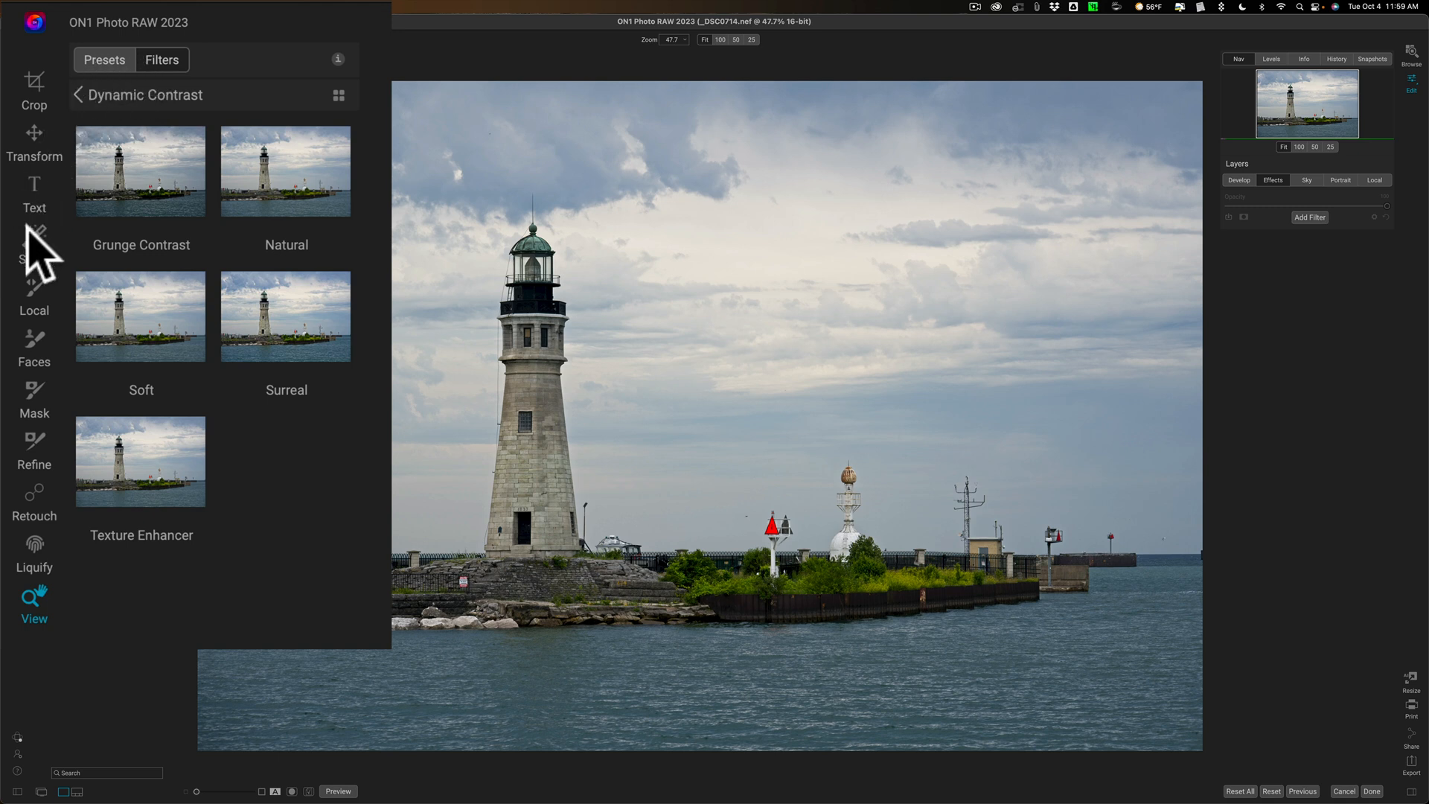
# - Select the sky with Super Select and apply the Surreal Dynamic Contrast preset
pyautogui.click(33, 242)
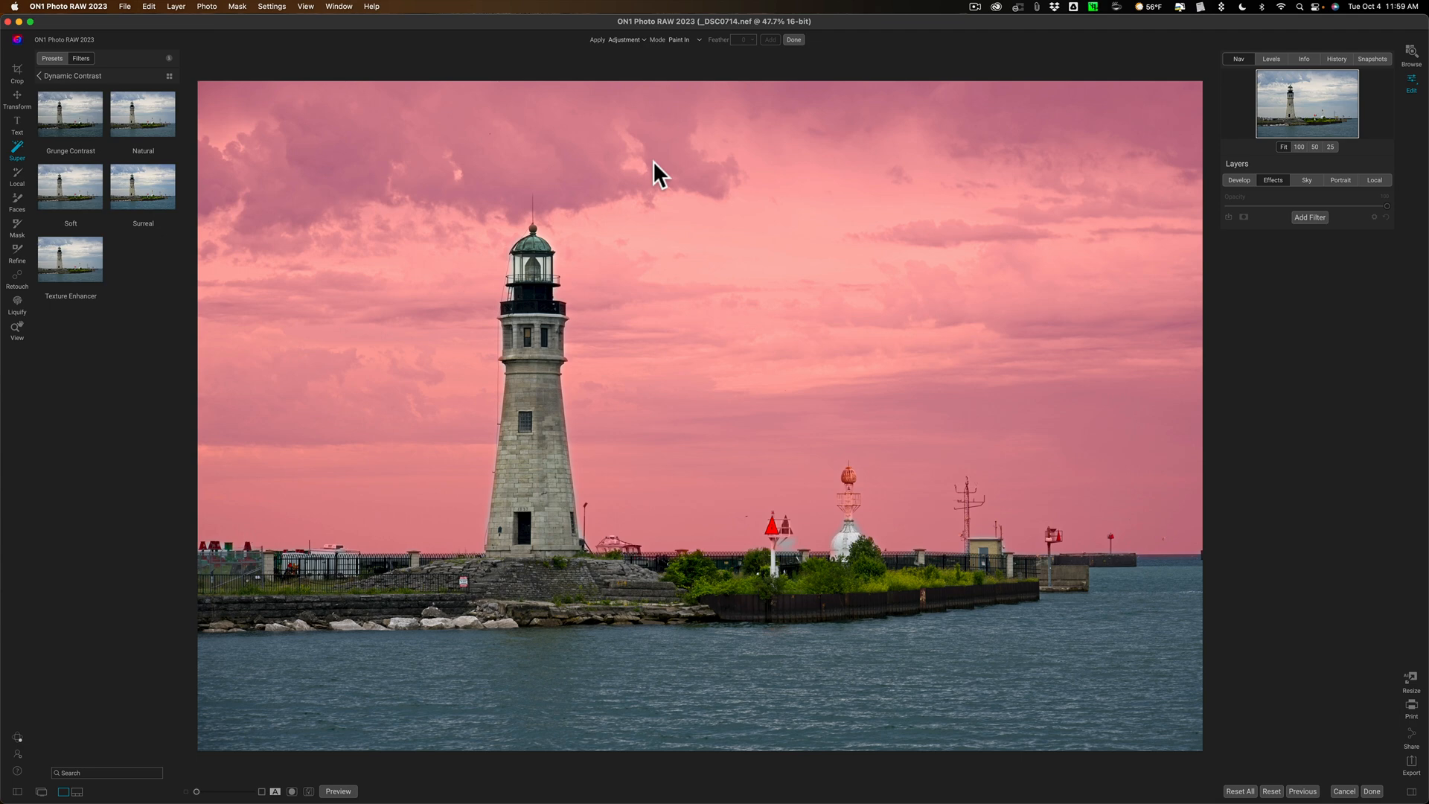
pyautogui.moveTo(681, 207)
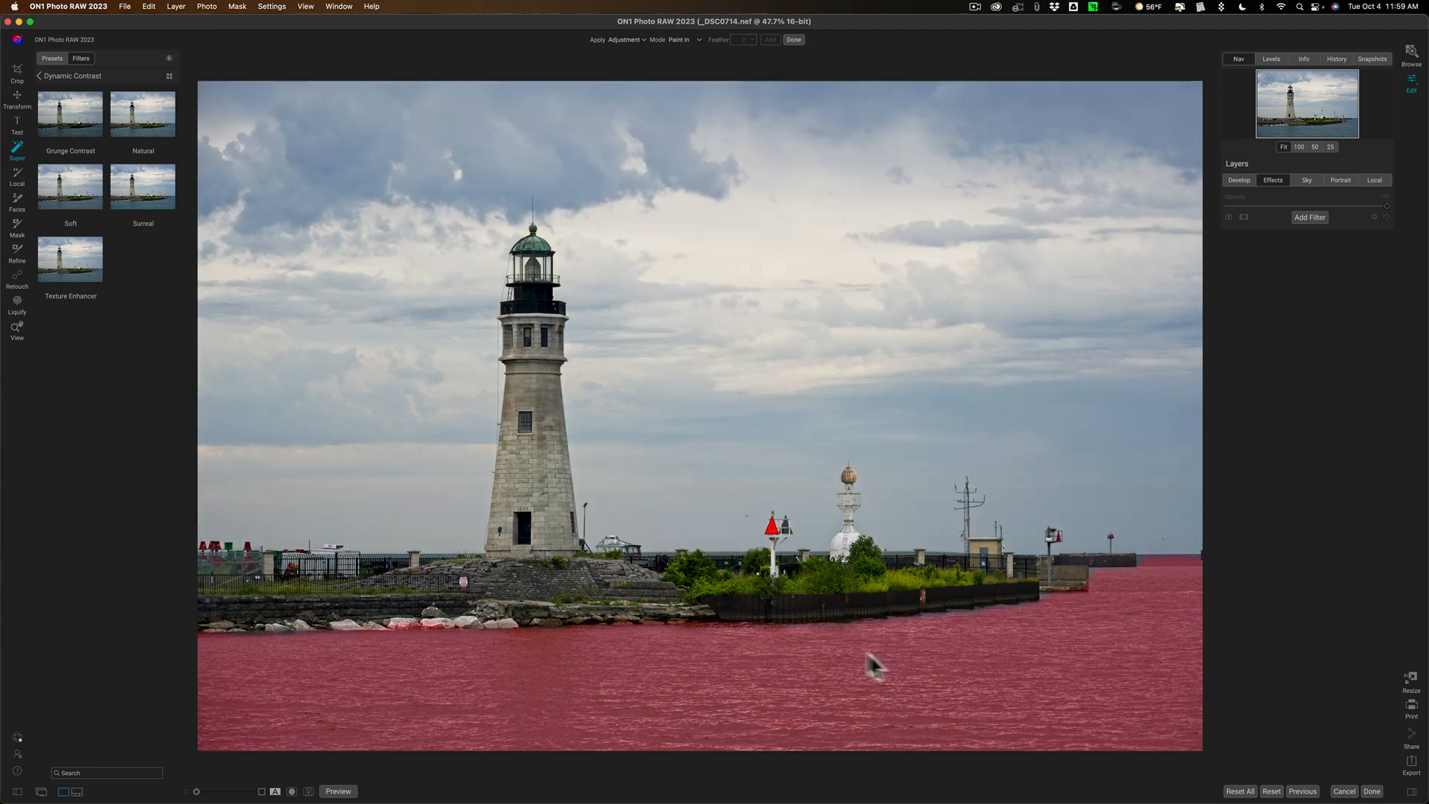
pyautogui.moveTo(897, 672)
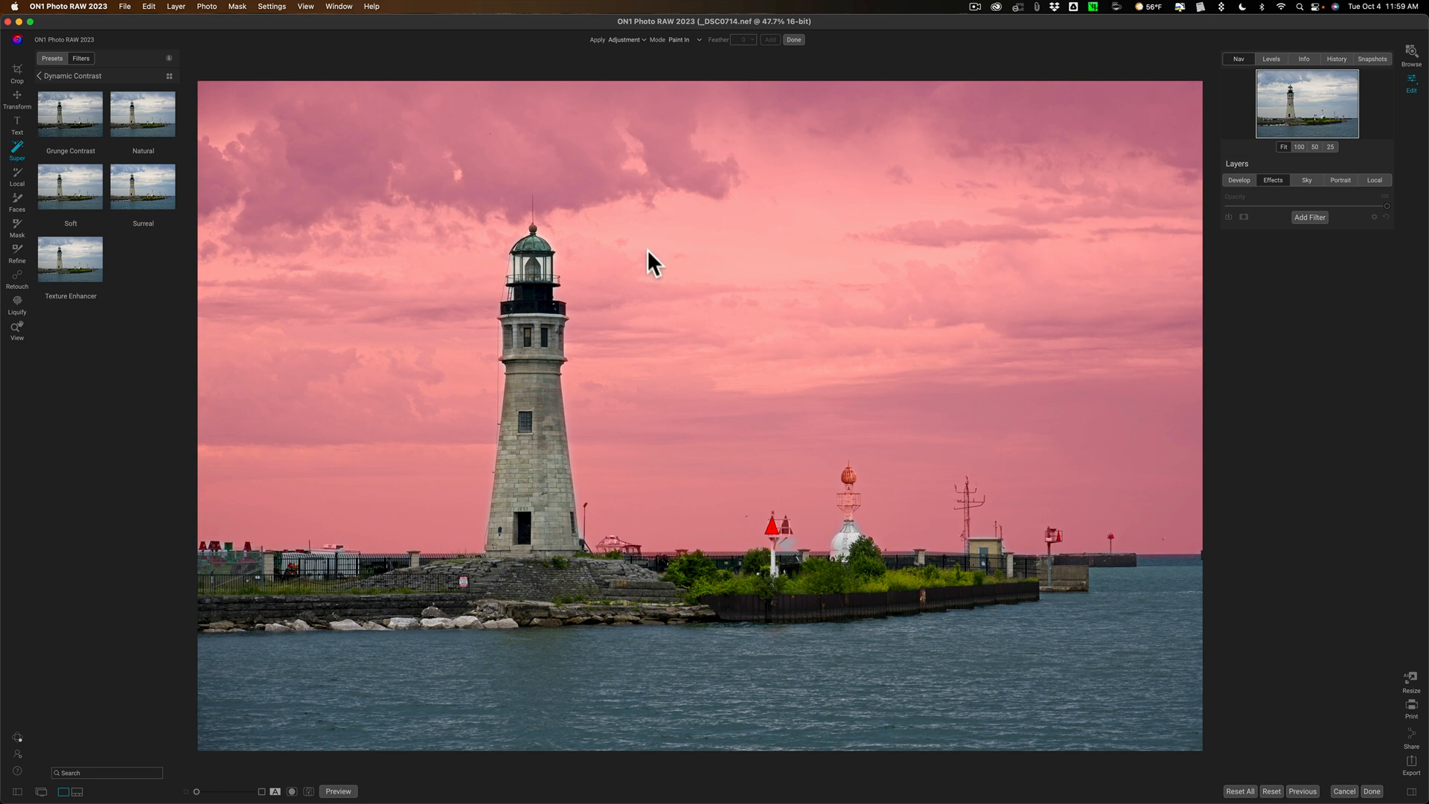
pyautogui.moveTo(688, 265)
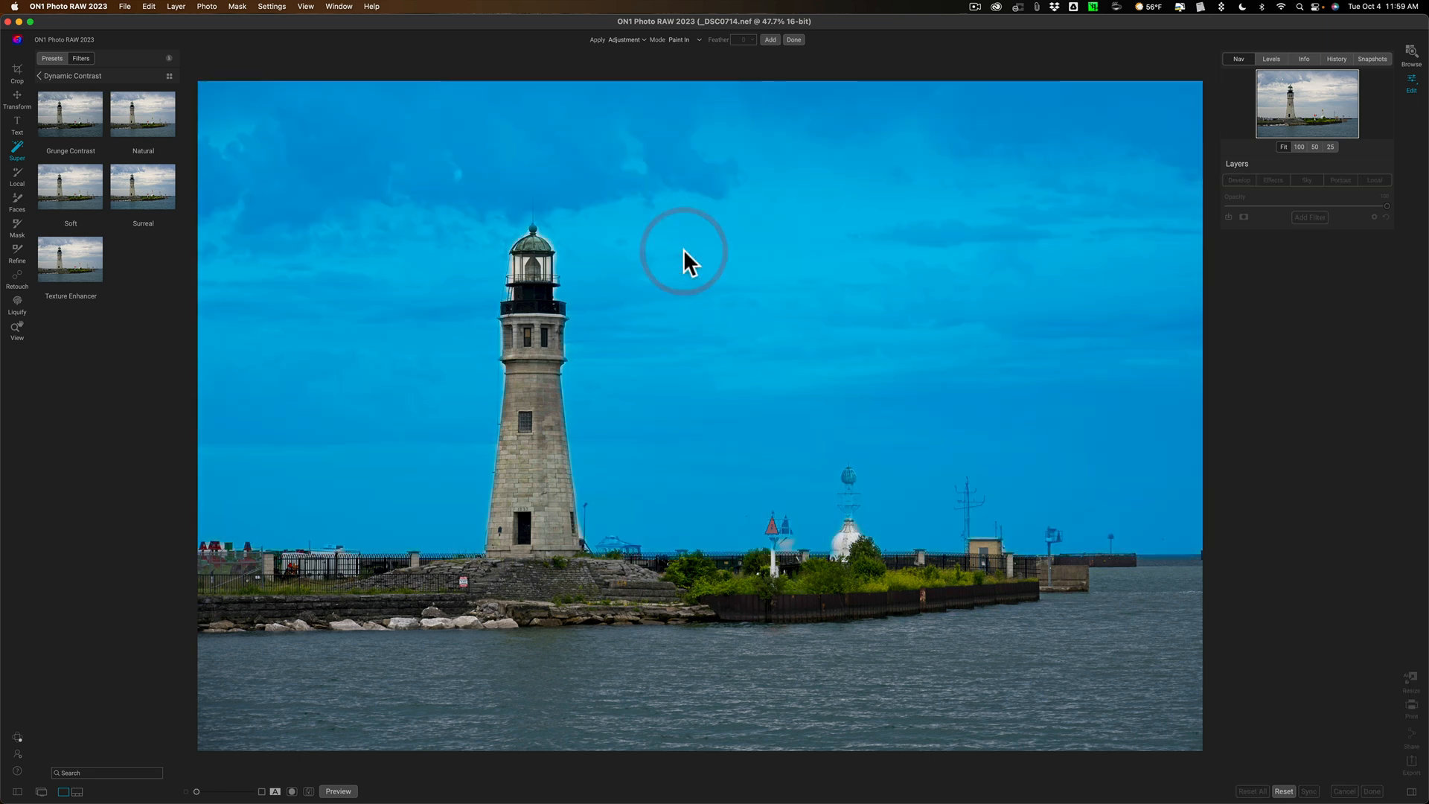
pyautogui.click(143, 187)
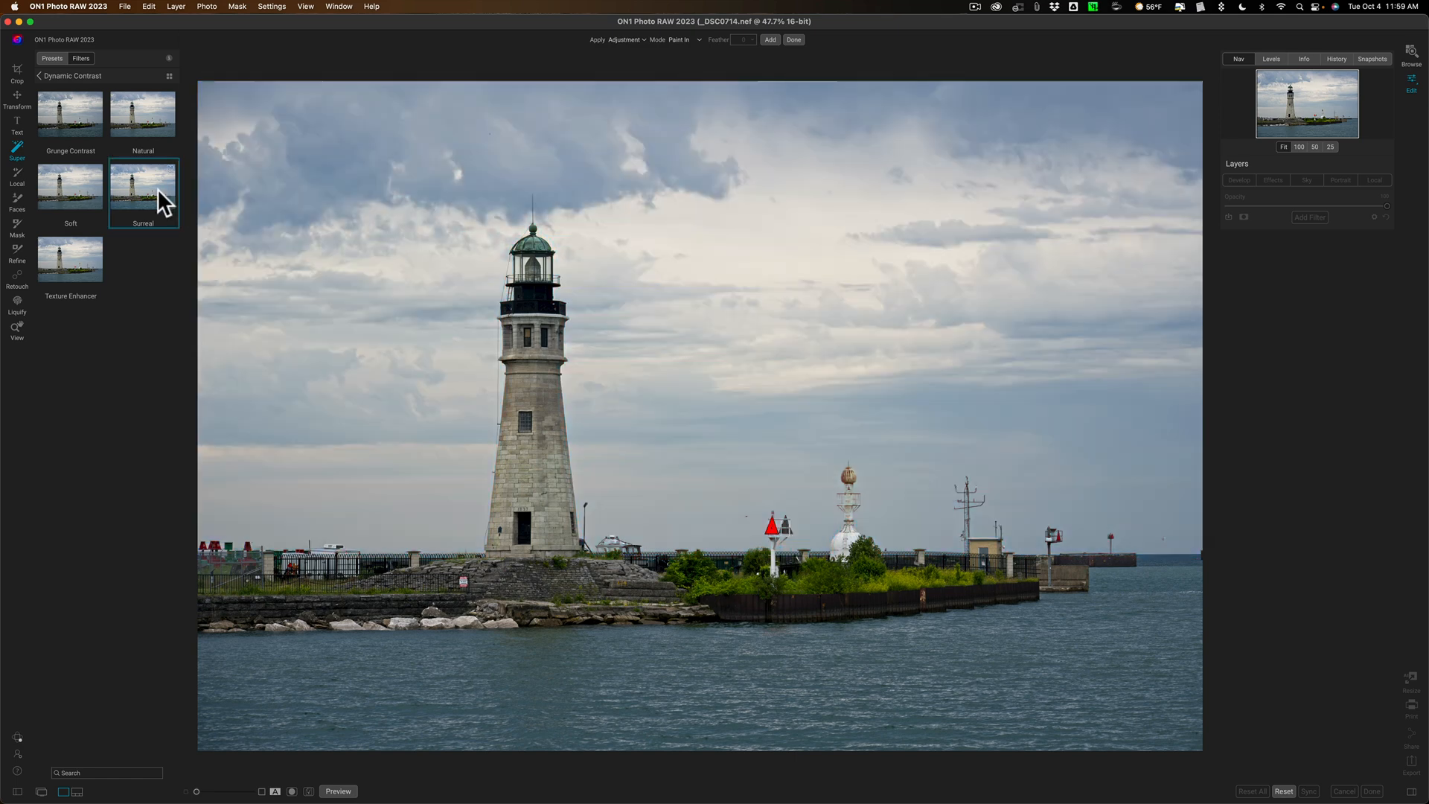
pyautogui.click(143, 191)
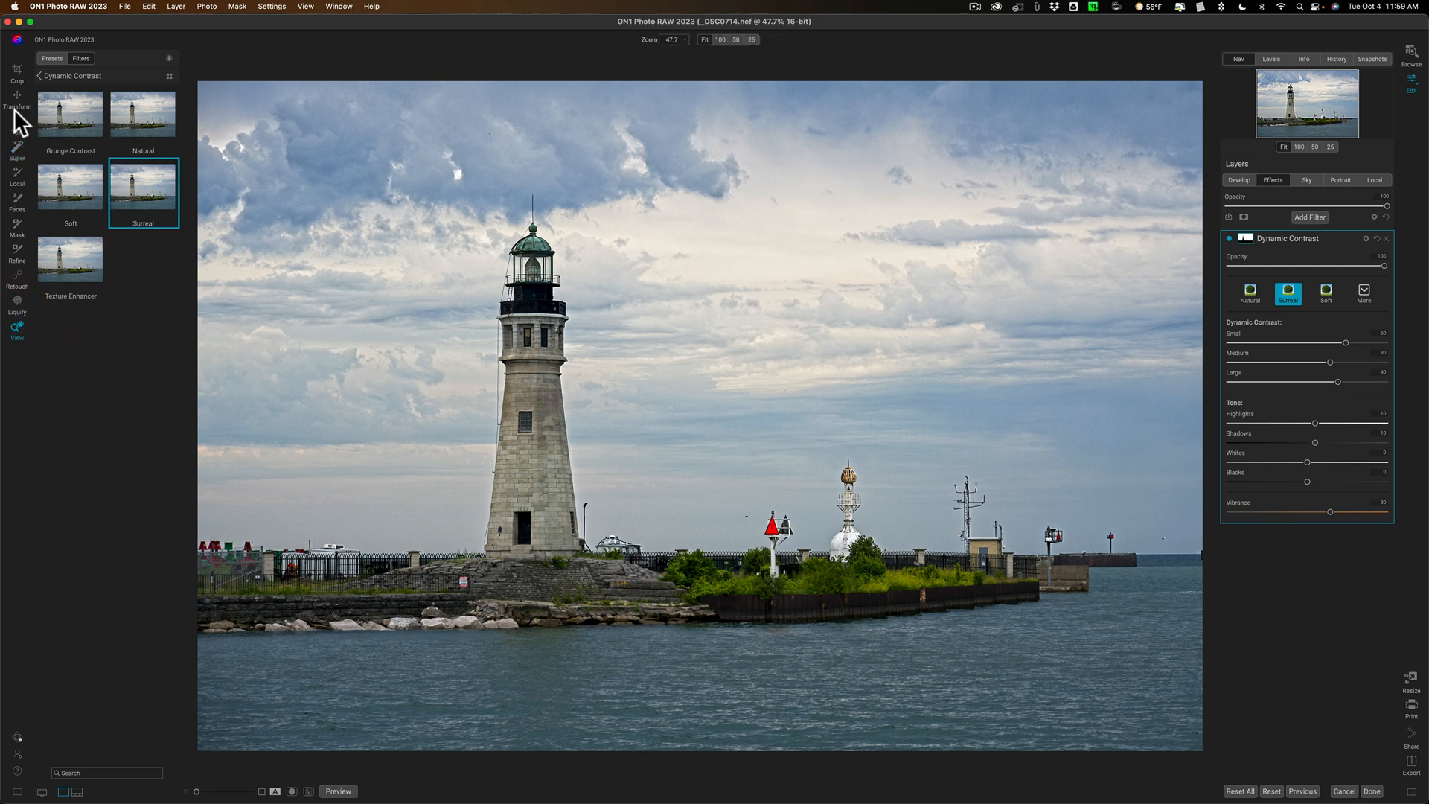
pyautogui.click(81, 58)
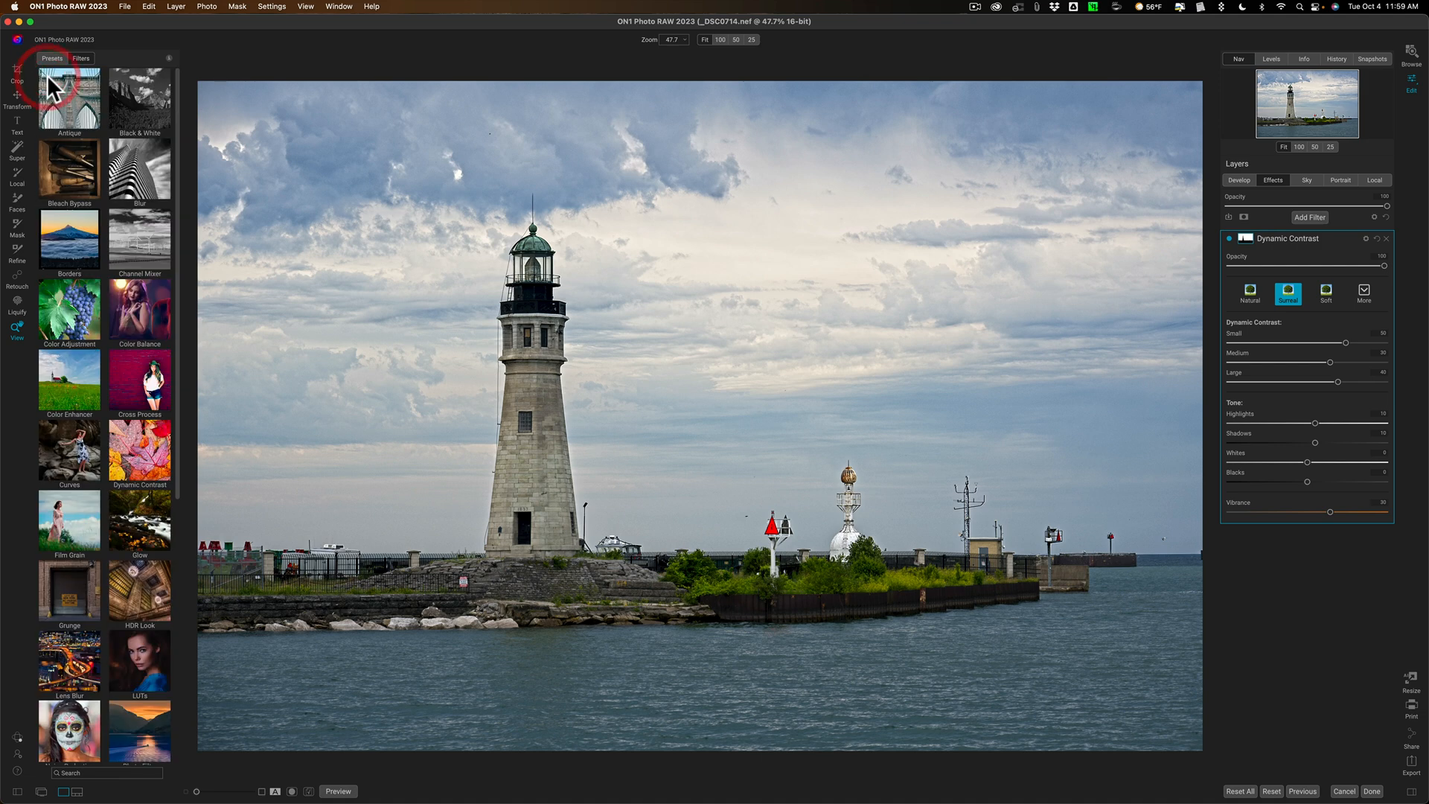
# - Apply Warm Grad Photo Filter to the sky at Top Half Fast with lowered opacity
pyautogui.scroll(-3)
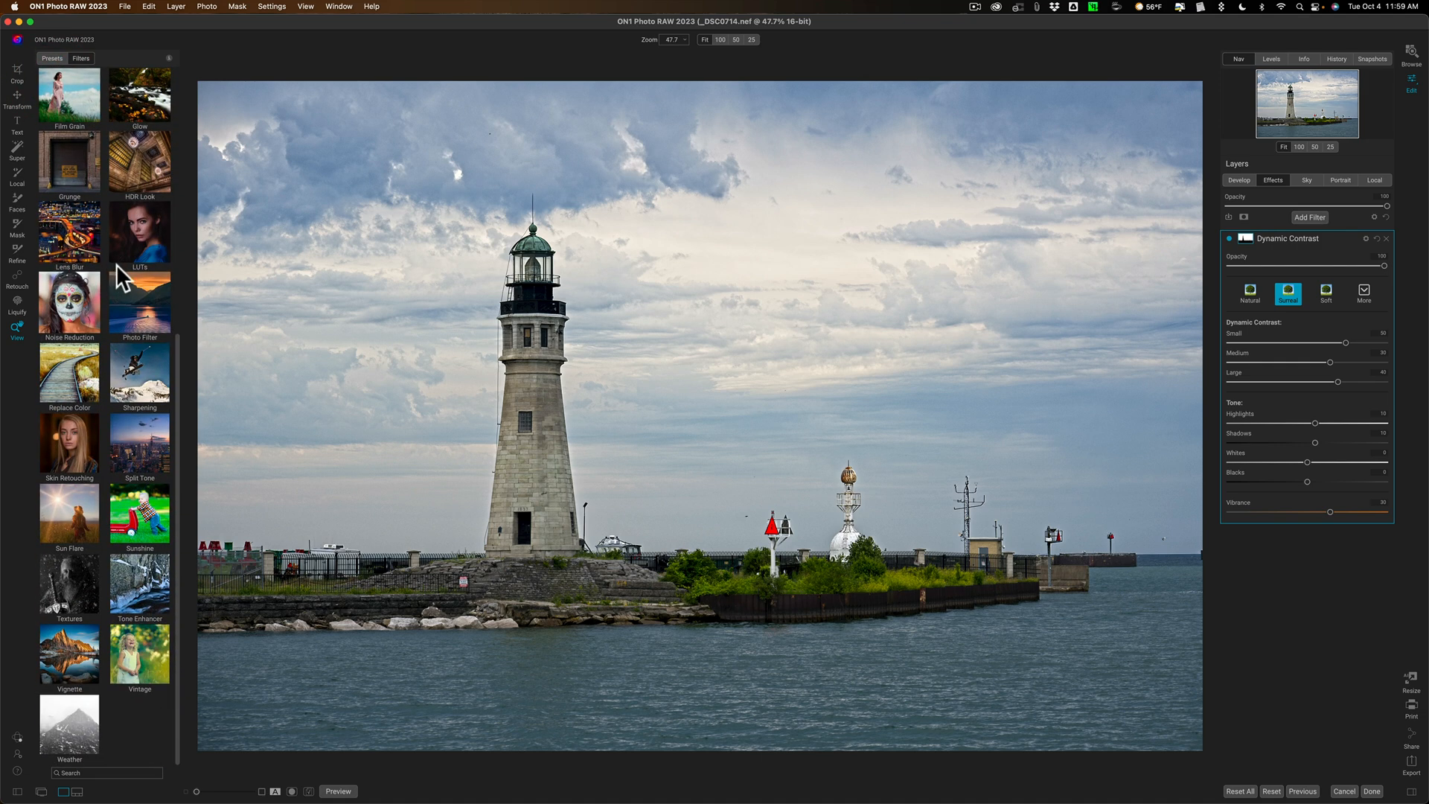
pyautogui.moveTo(125, 276)
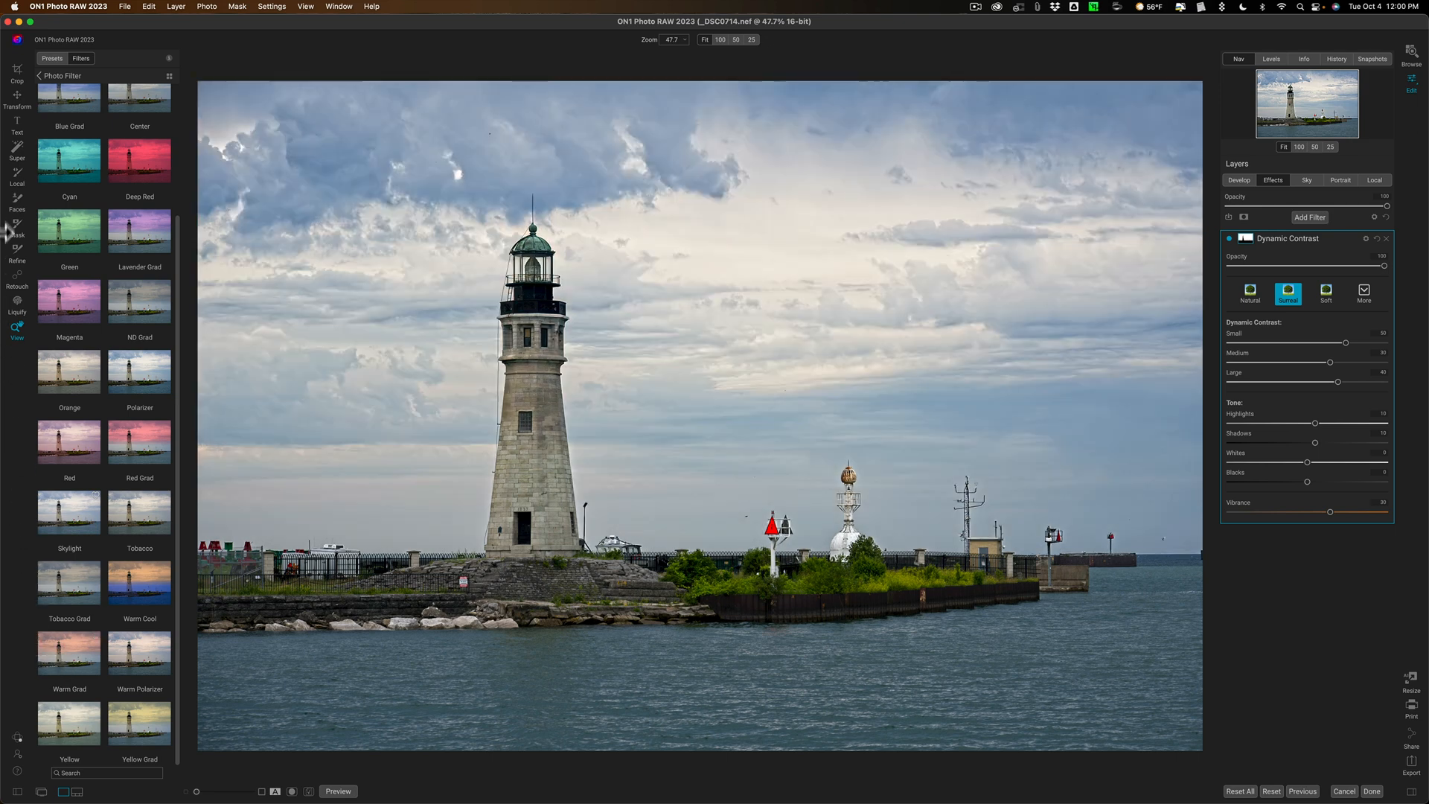
pyautogui.moveTo(17, 158)
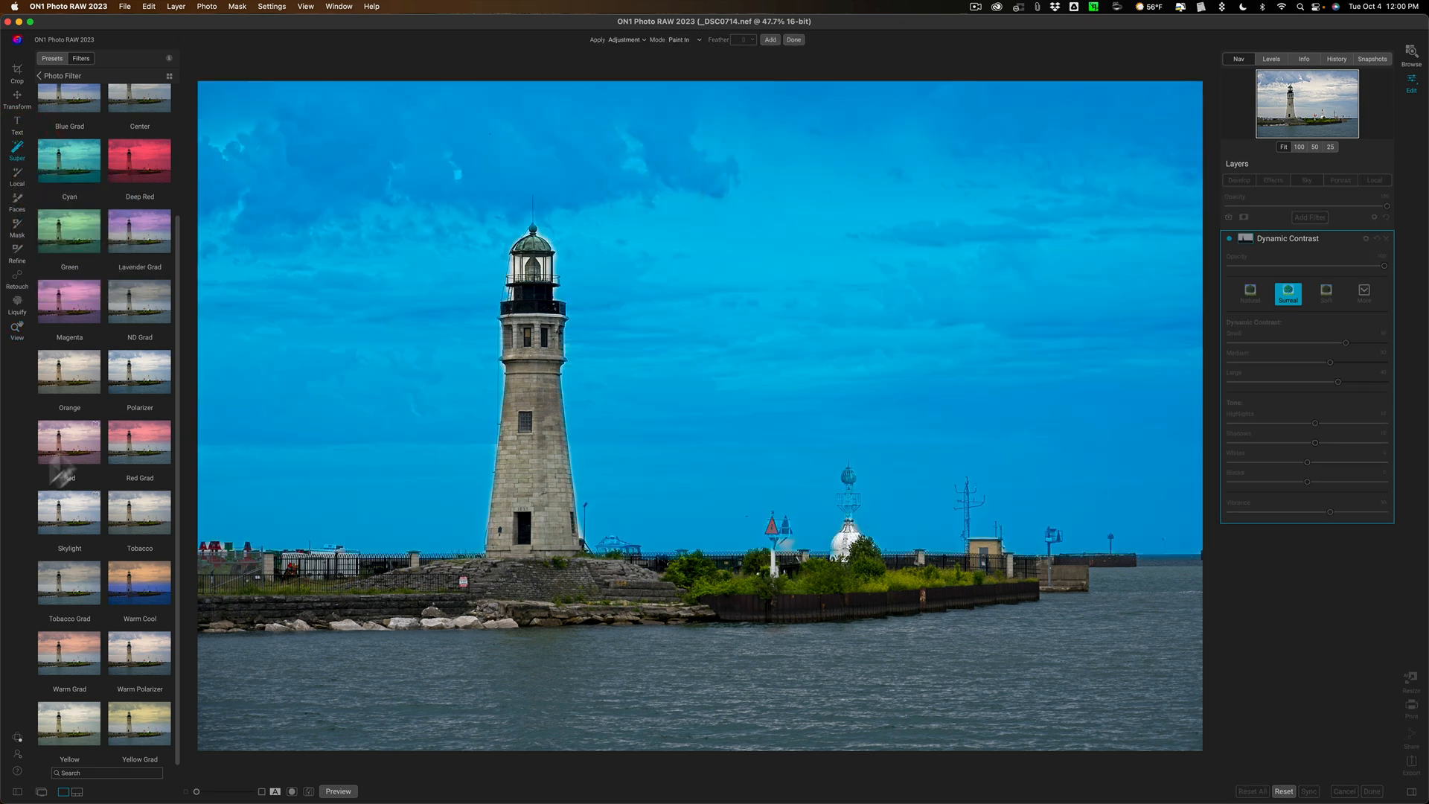
pyautogui.click(69, 652)
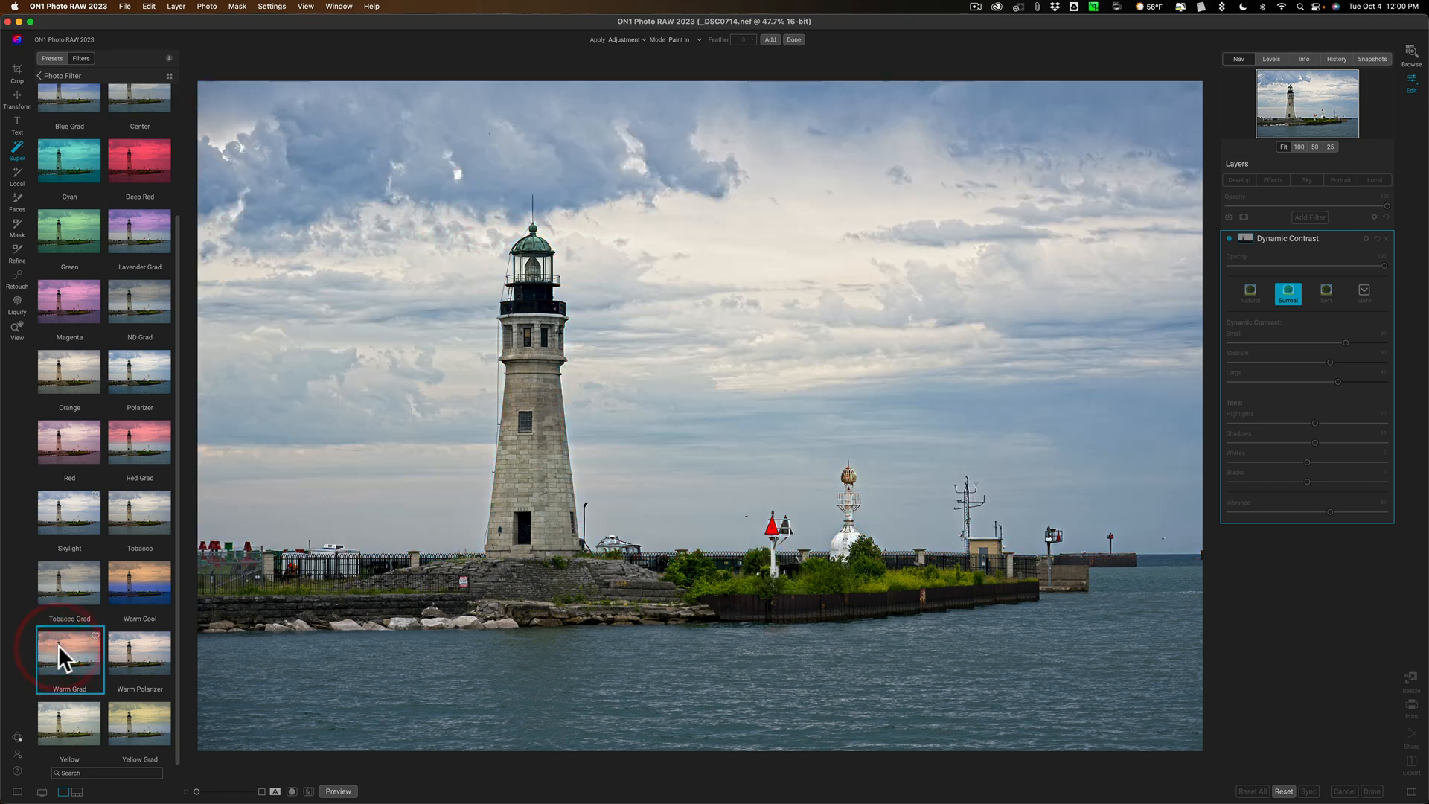
pyautogui.click(68, 659)
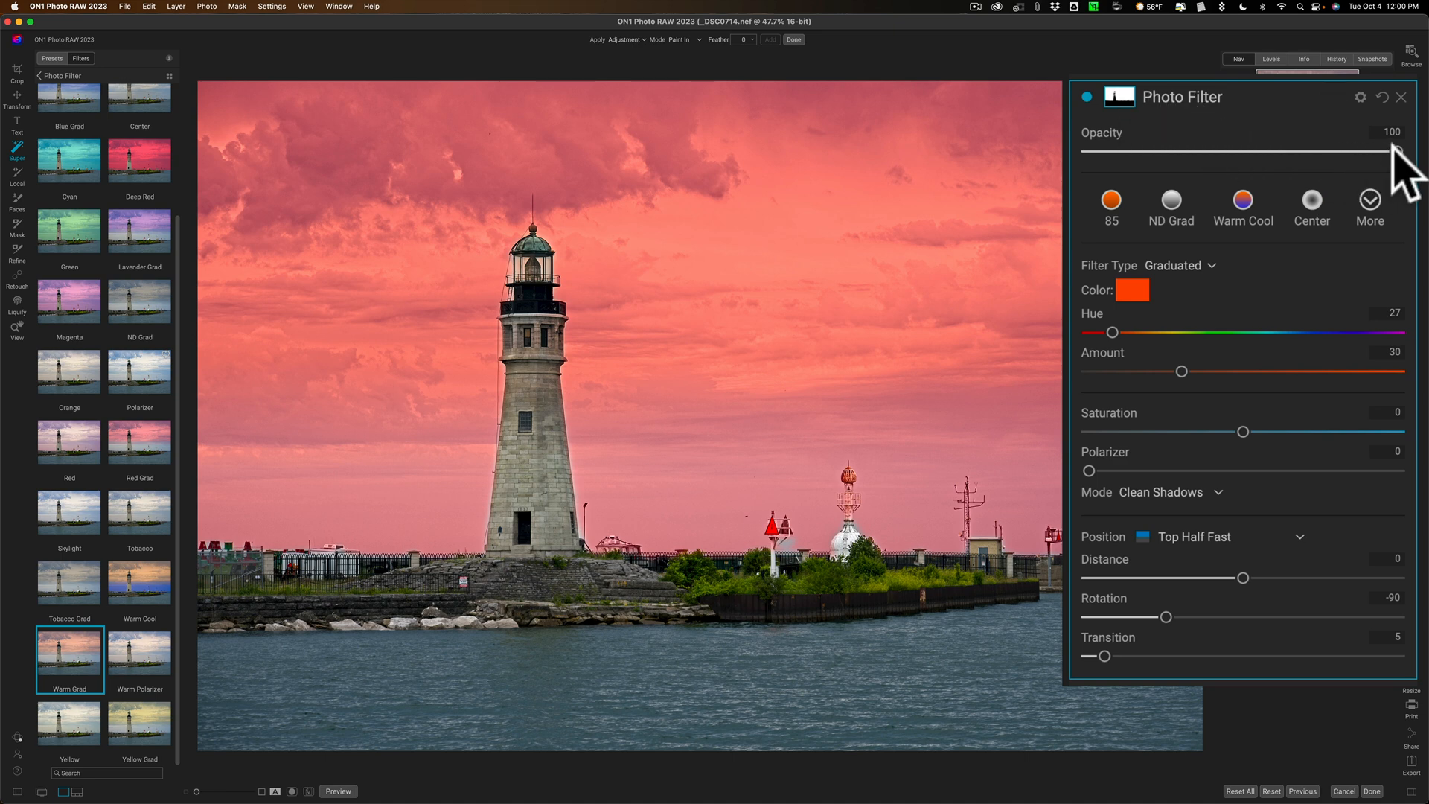
pyautogui.moveTo(1385, 151); pyautogui.dragTo(1167, 152)
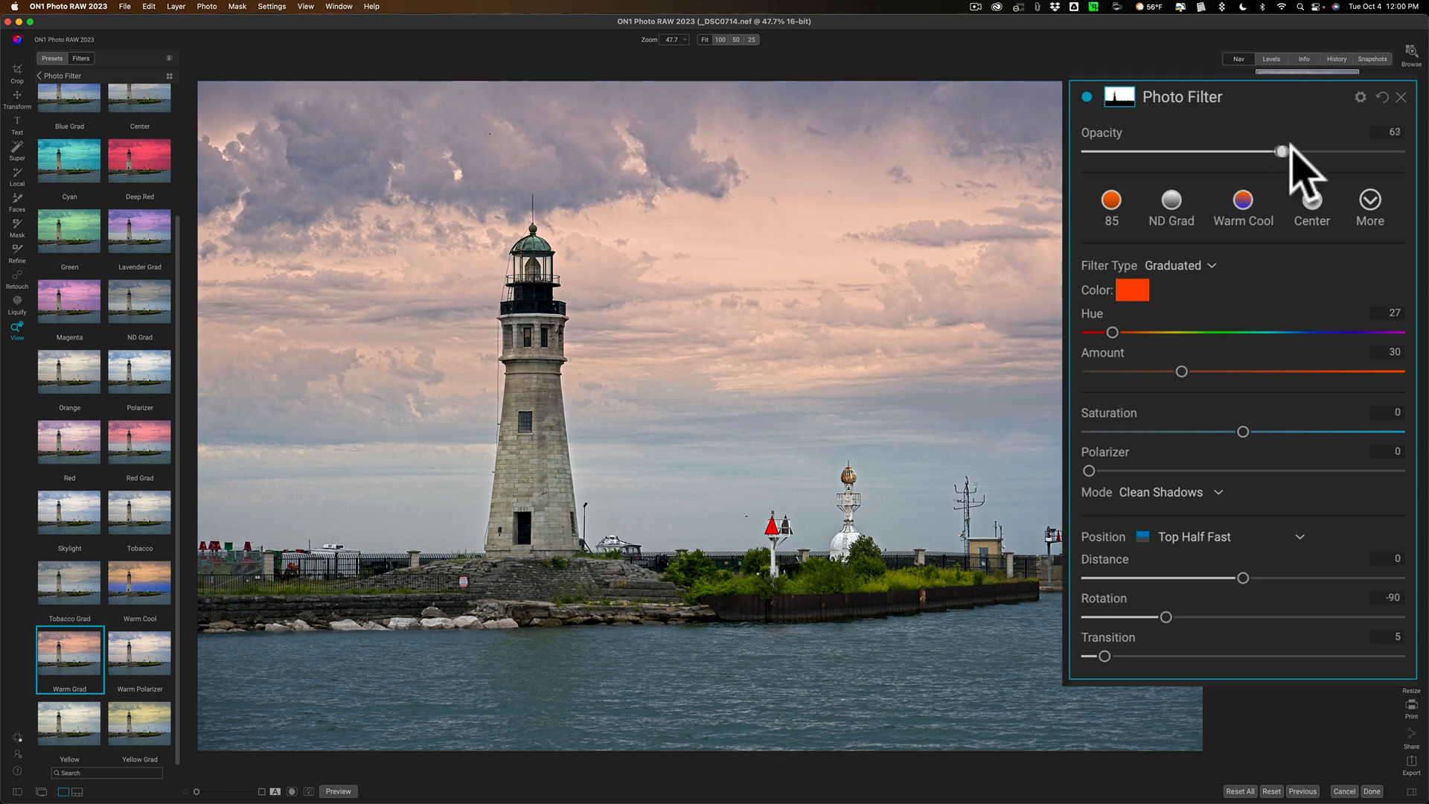
pyautogui.moveTo(1281, 151); pyautogui.dragTo(1217, 151)
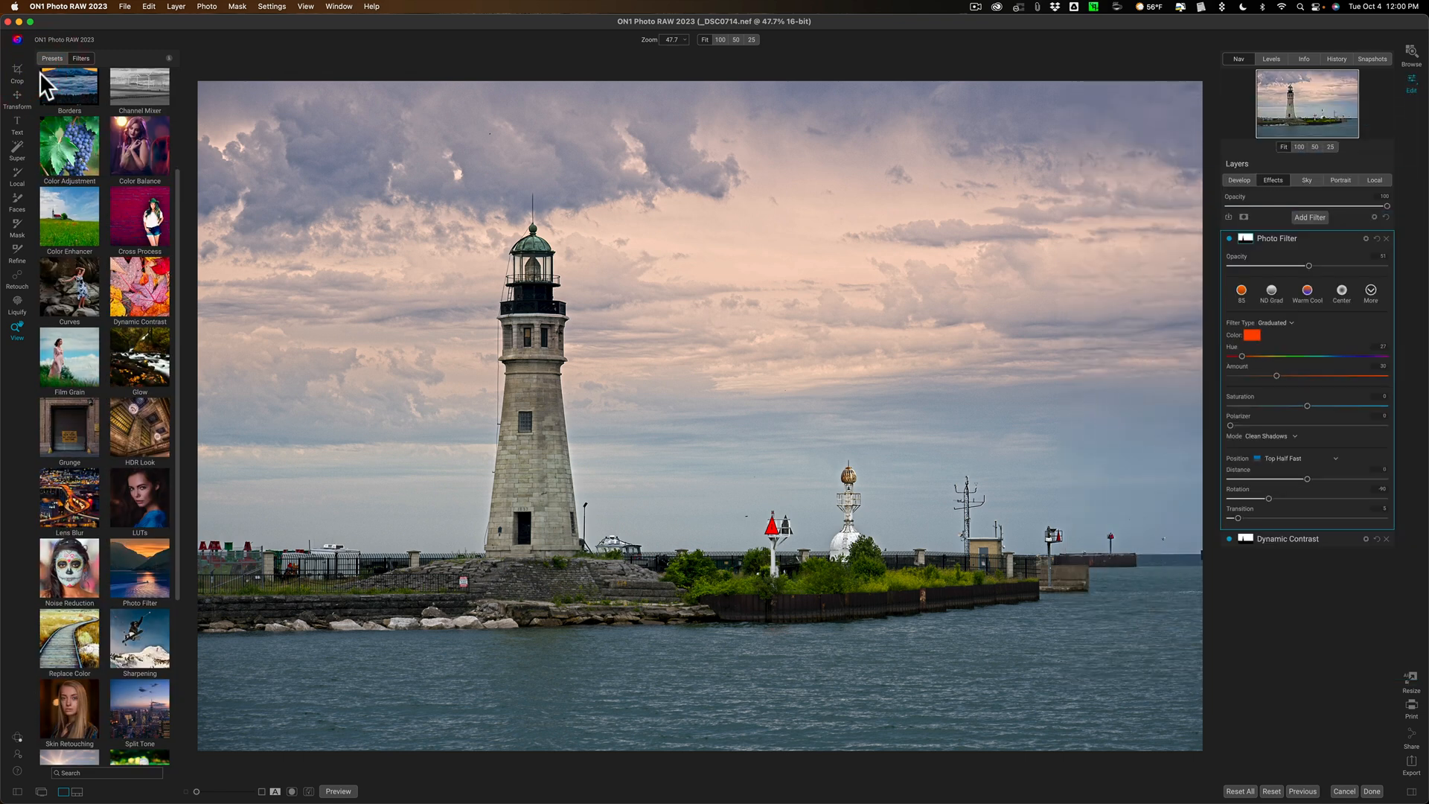
pyautogui.moveTo(134, 289)
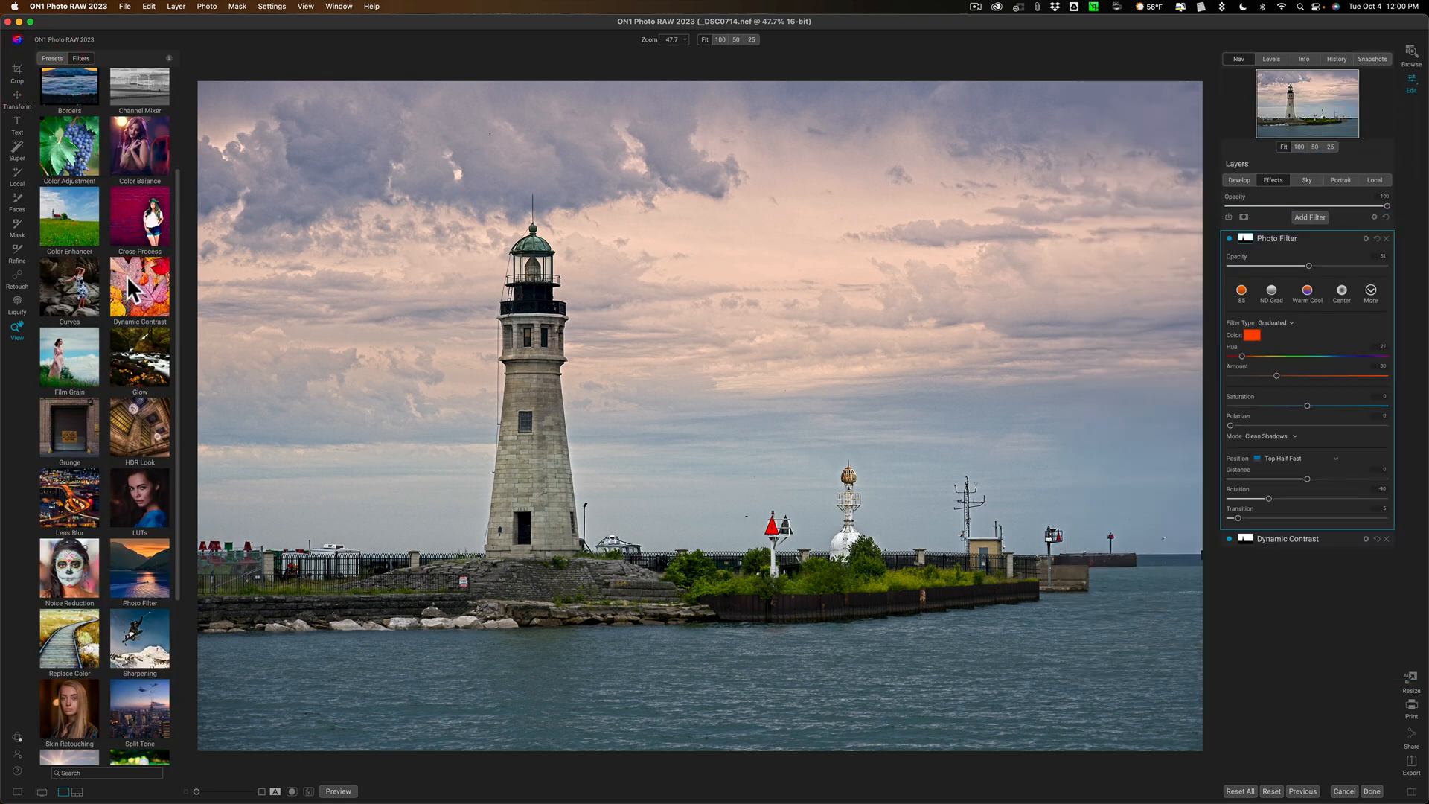
# - Add a second Dynamic Contrast layer using the Texture Enhancer preset
pyautogui.click(138, 286)
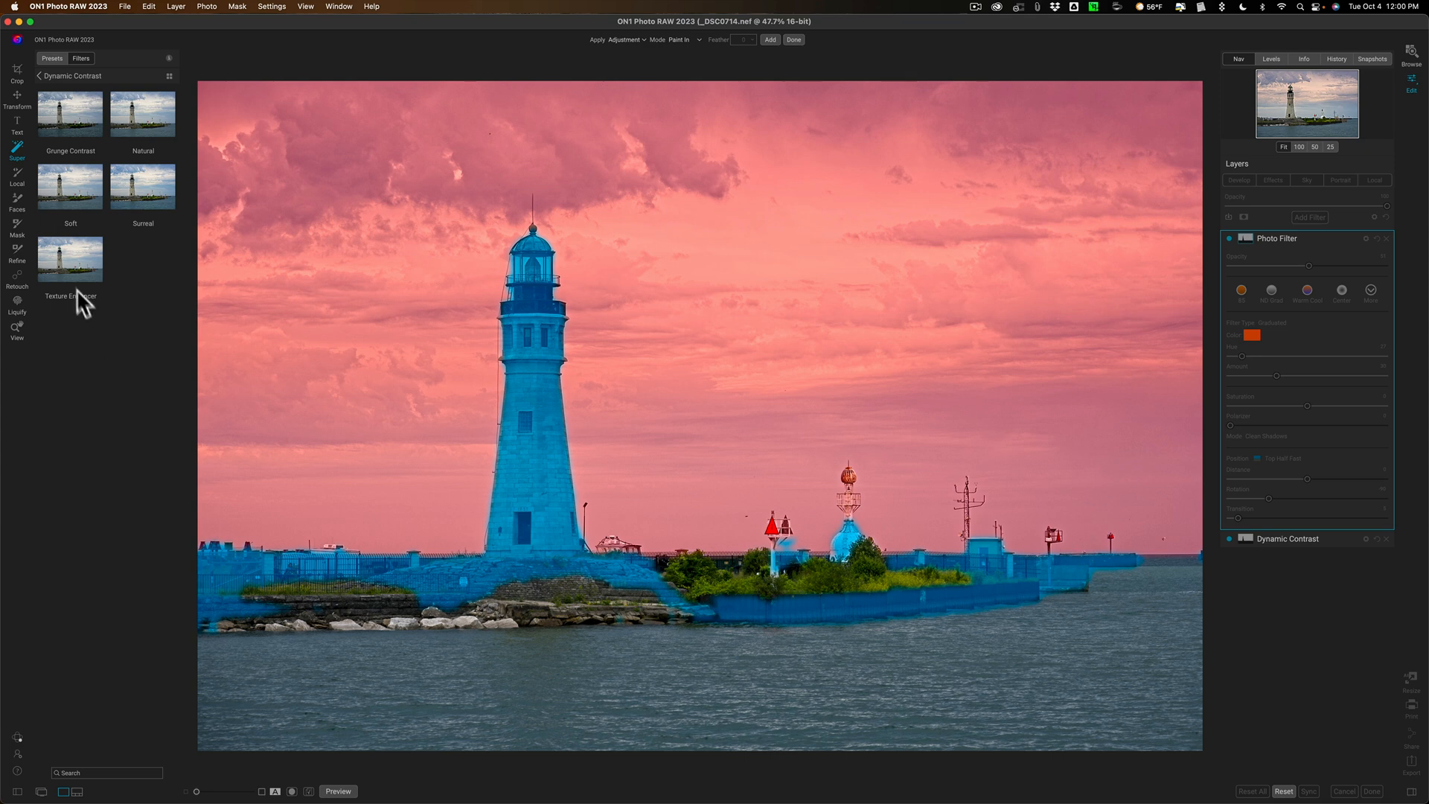
pyautogui.click(70, 259)
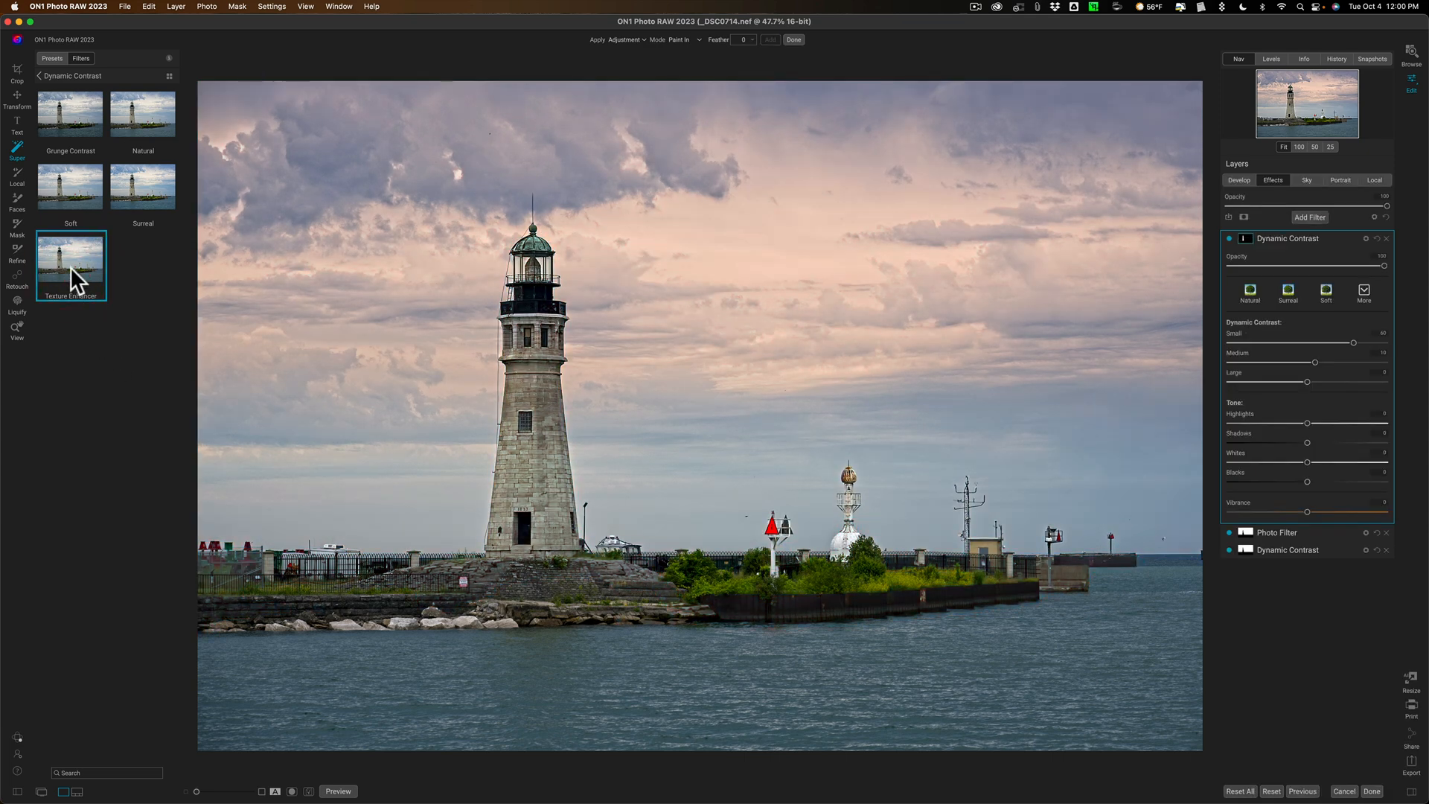
pyautogui.click(16, 323)
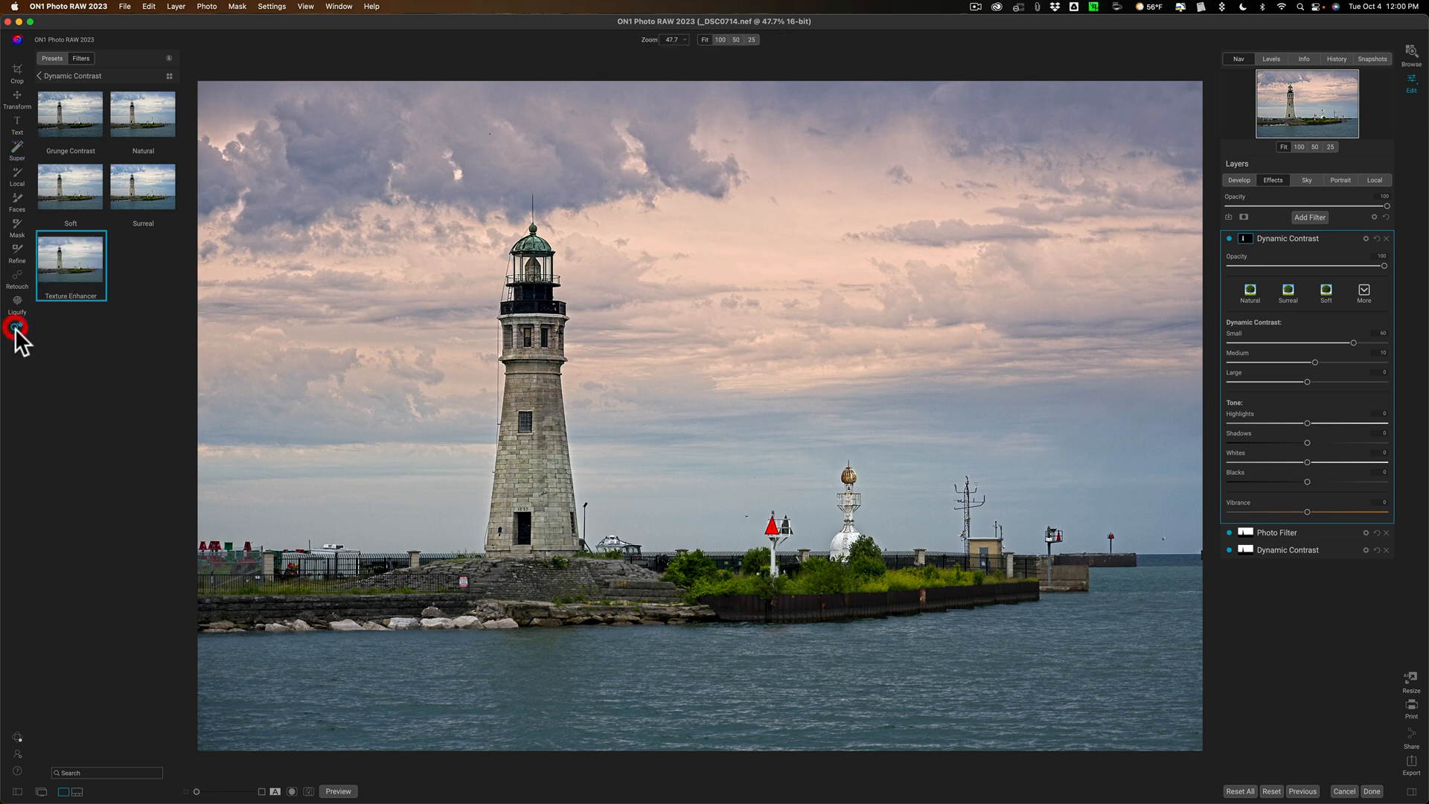
# - Choose the Mask Brush and display the Texture Enhancer mask as a red overlay
pyautogui.click(16, 330)
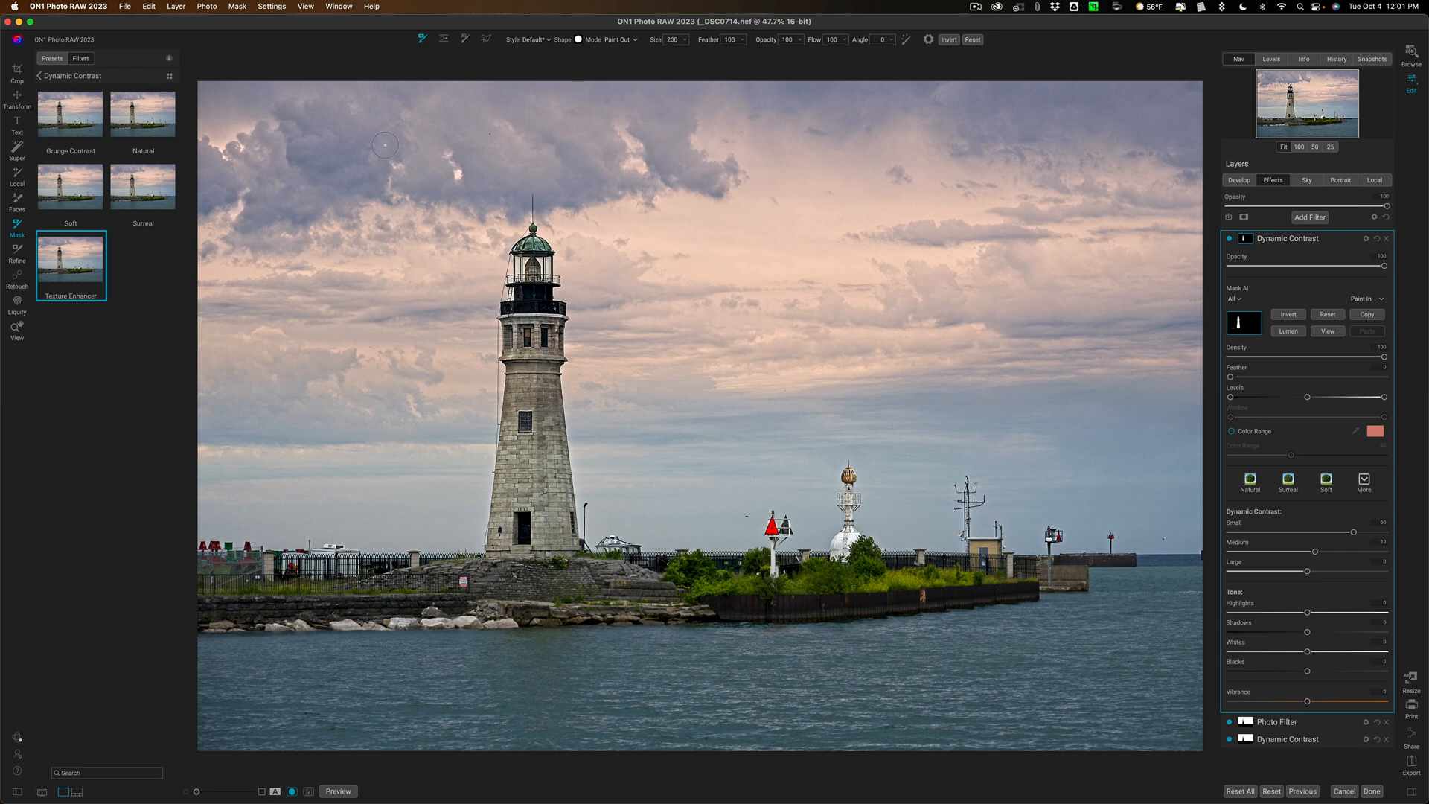
pyautogui.click(142, 12)
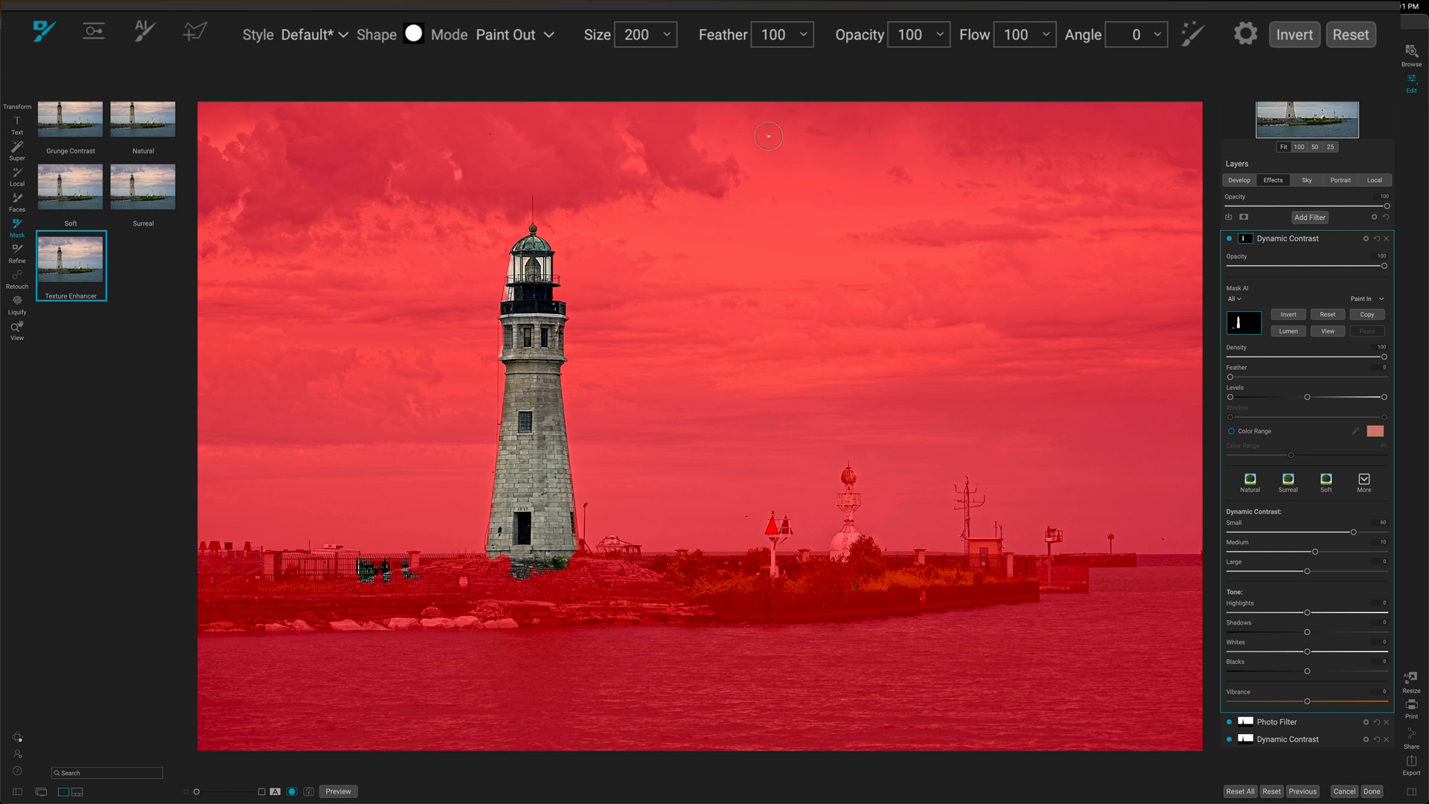
pyautogui.moveTo(533, 50)
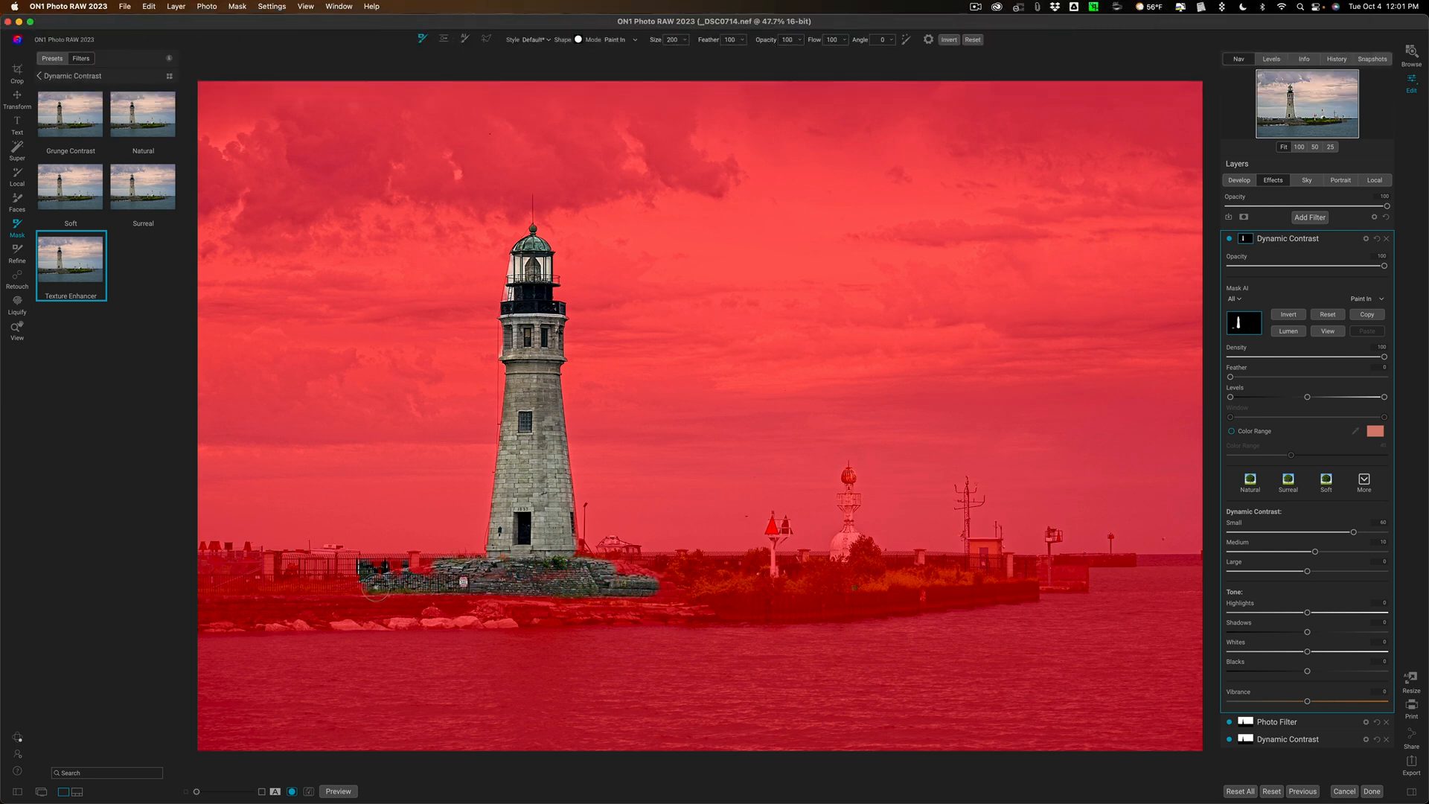
# - Paint Texture Enhancer onto the lighthouse base, left buildings and dock wall, then hide the overlay
pyautogui.moveTo(374, 601); pyautogui.dragTo(684, 606)
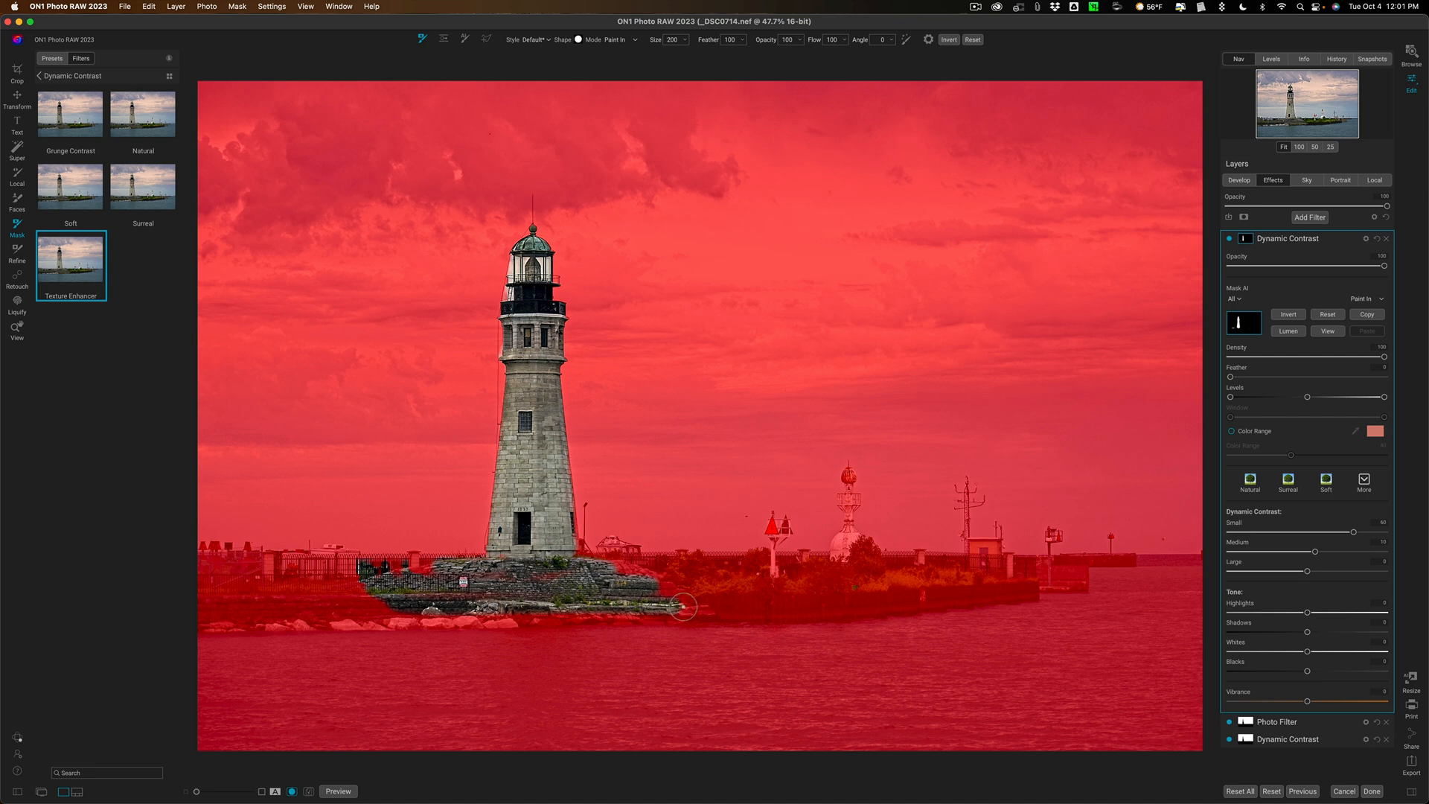
pyautogui.moveTo(684, 606); pyautogui.dragTo(296, 615)
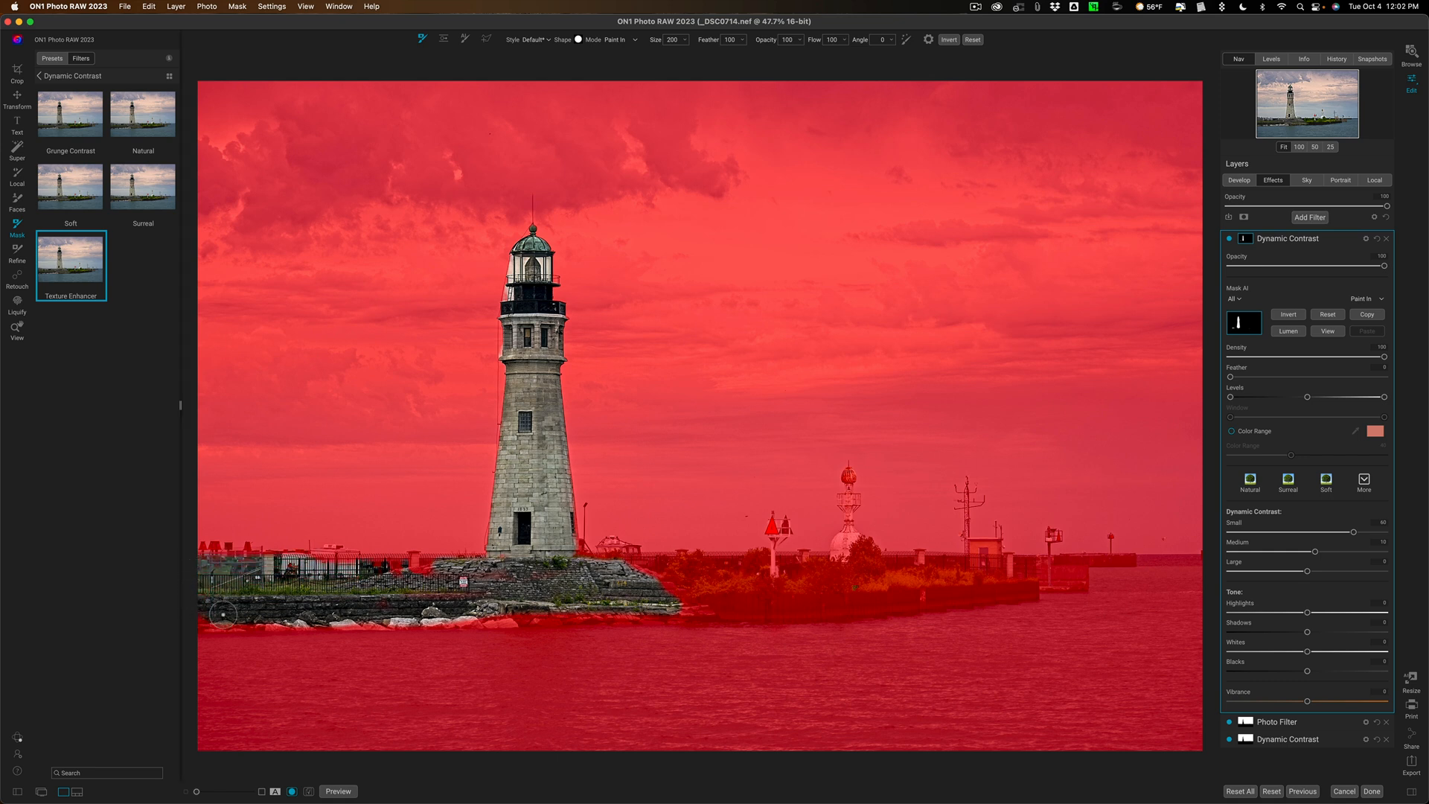
pyautogui.moveTo(219, 617); pyautogui.dragTo(657, 605)
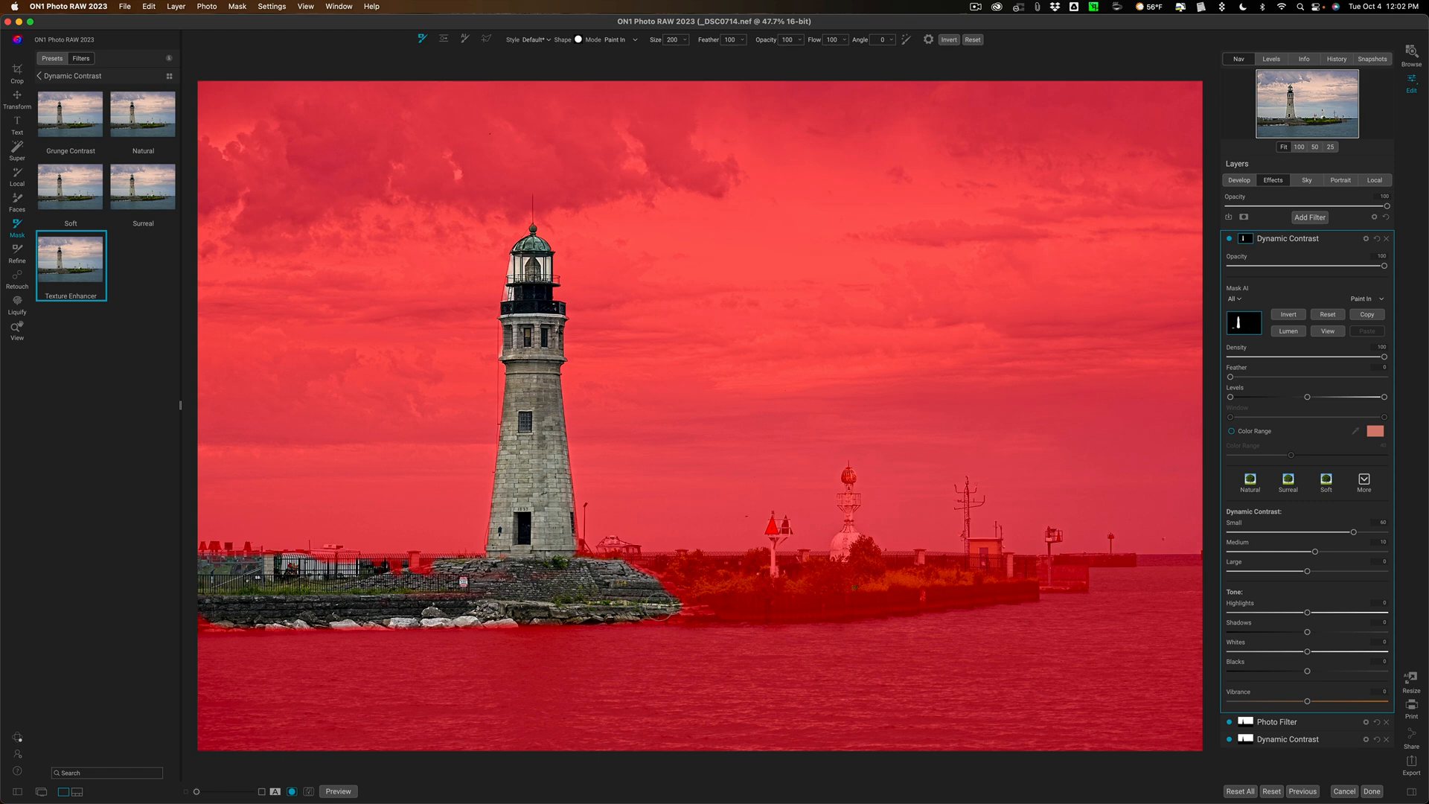
pyautogui.moveTo(657, 608); pyautogui.dragTo(786, 608)
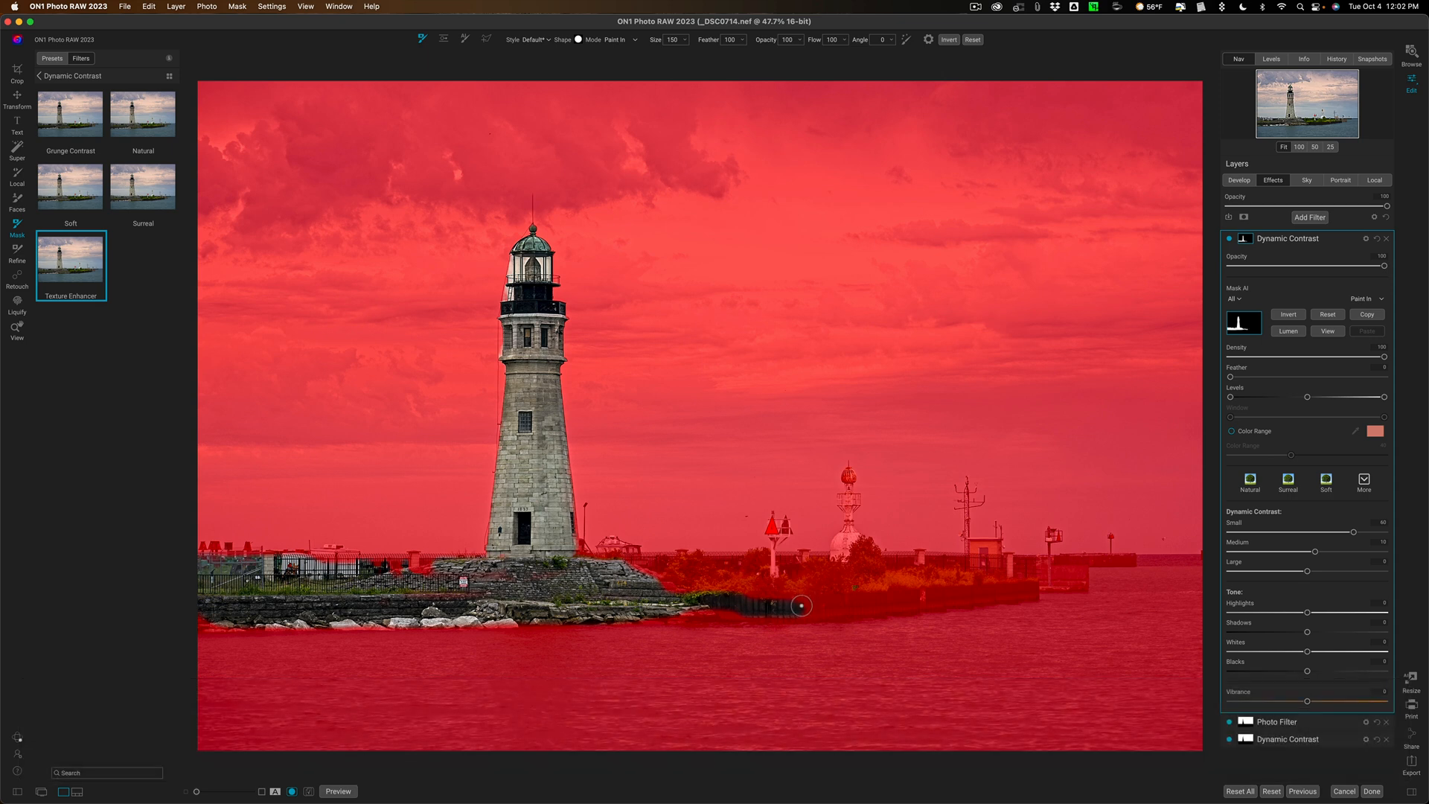
pyautogui.moveTo(800, 605); pyautogui.dragTo(1019, 591)
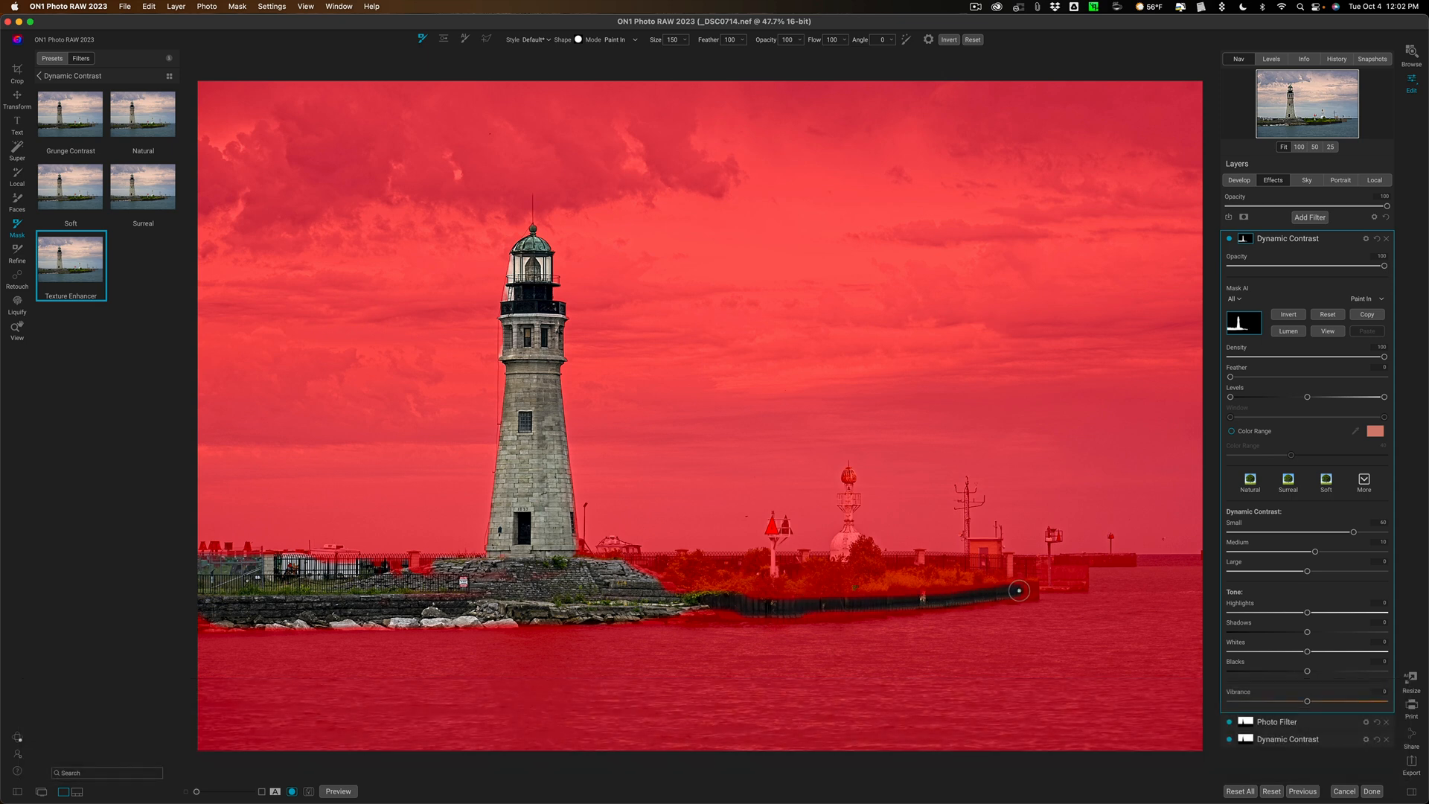
pyautogui.moveTo(1020, 591); pyautogui.dragTo(814, 611)
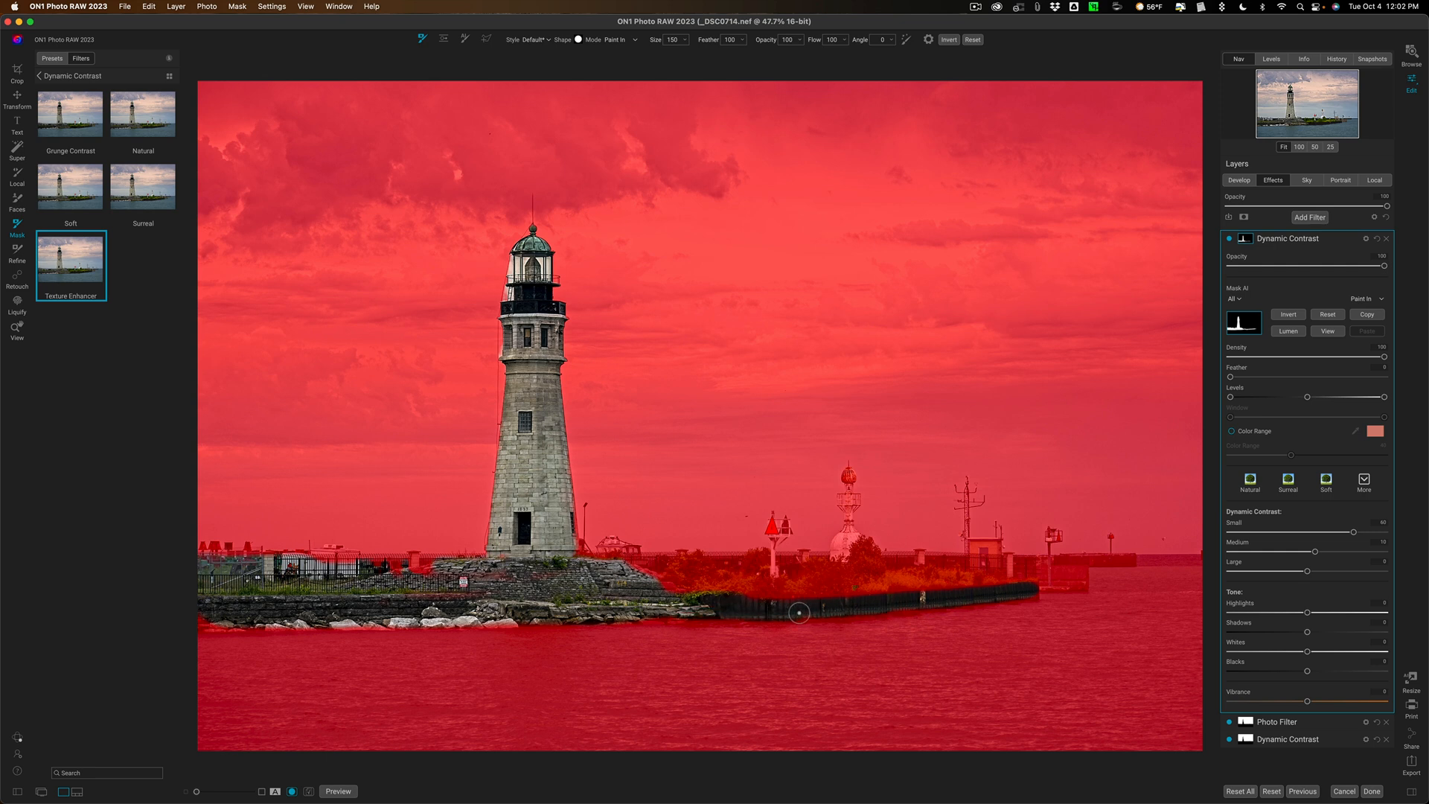
pyautogui.moveTo(798, 613); pyautogui.dragTo(579, 601)
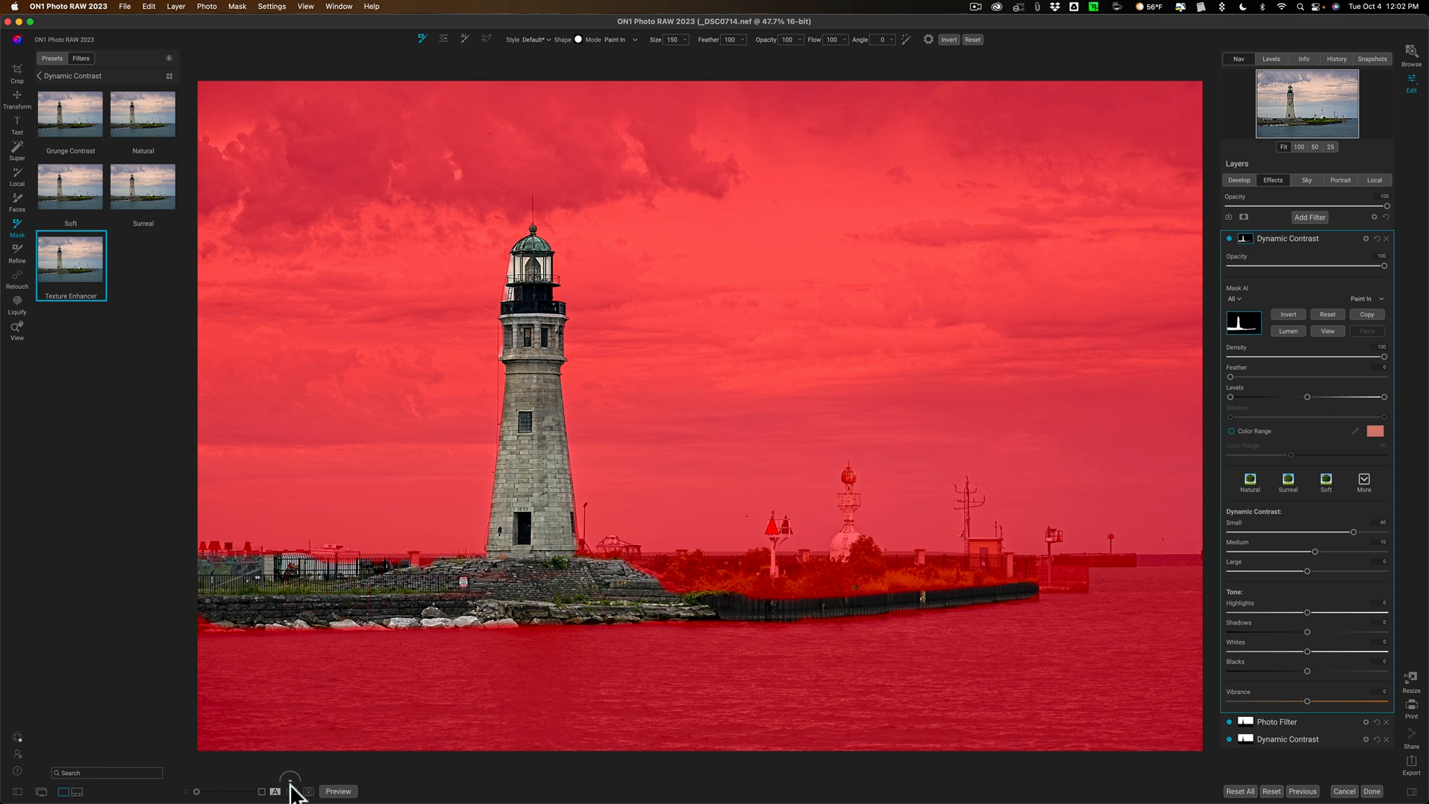
pyautogui.click(290, 790)
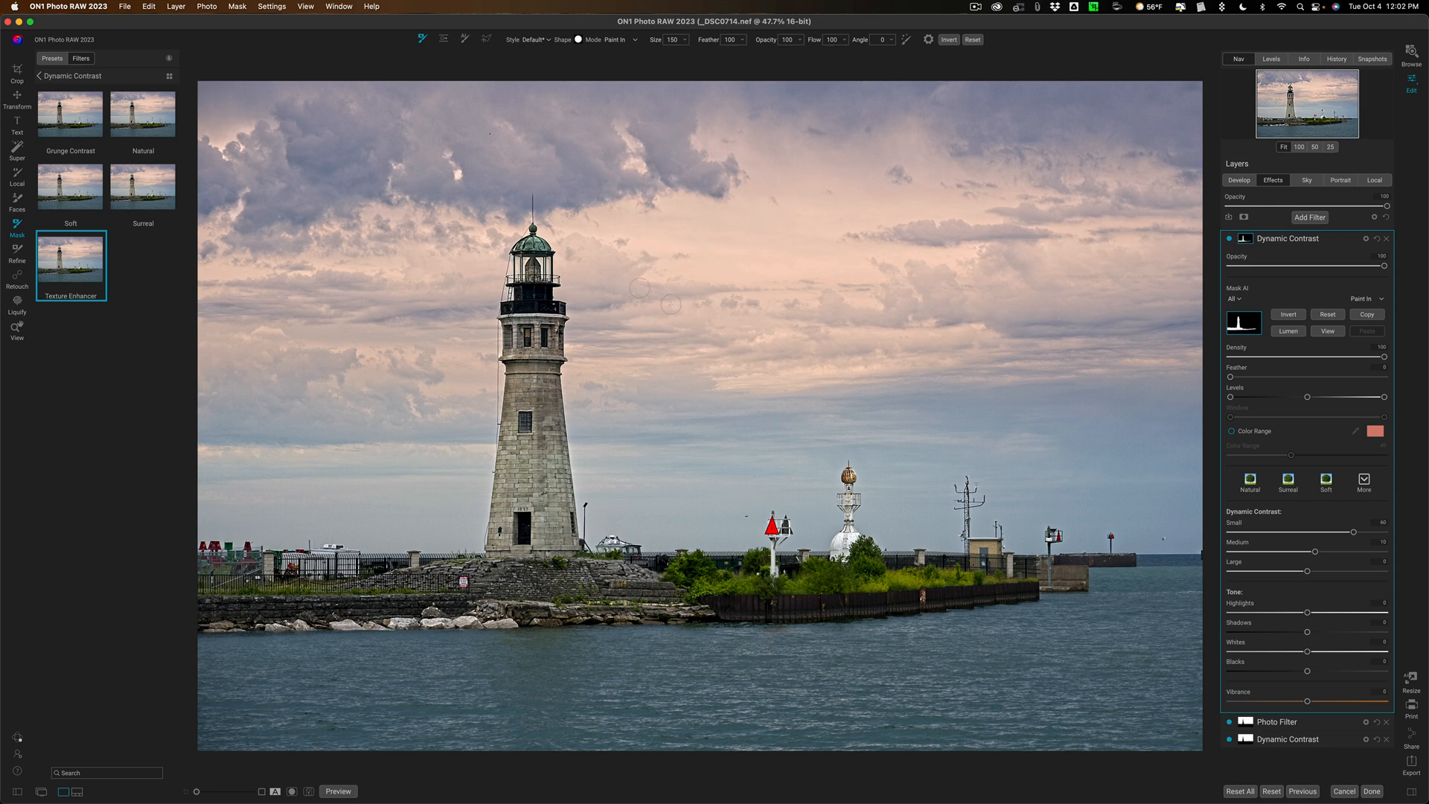
pyautogui.moveTo(752, 596)
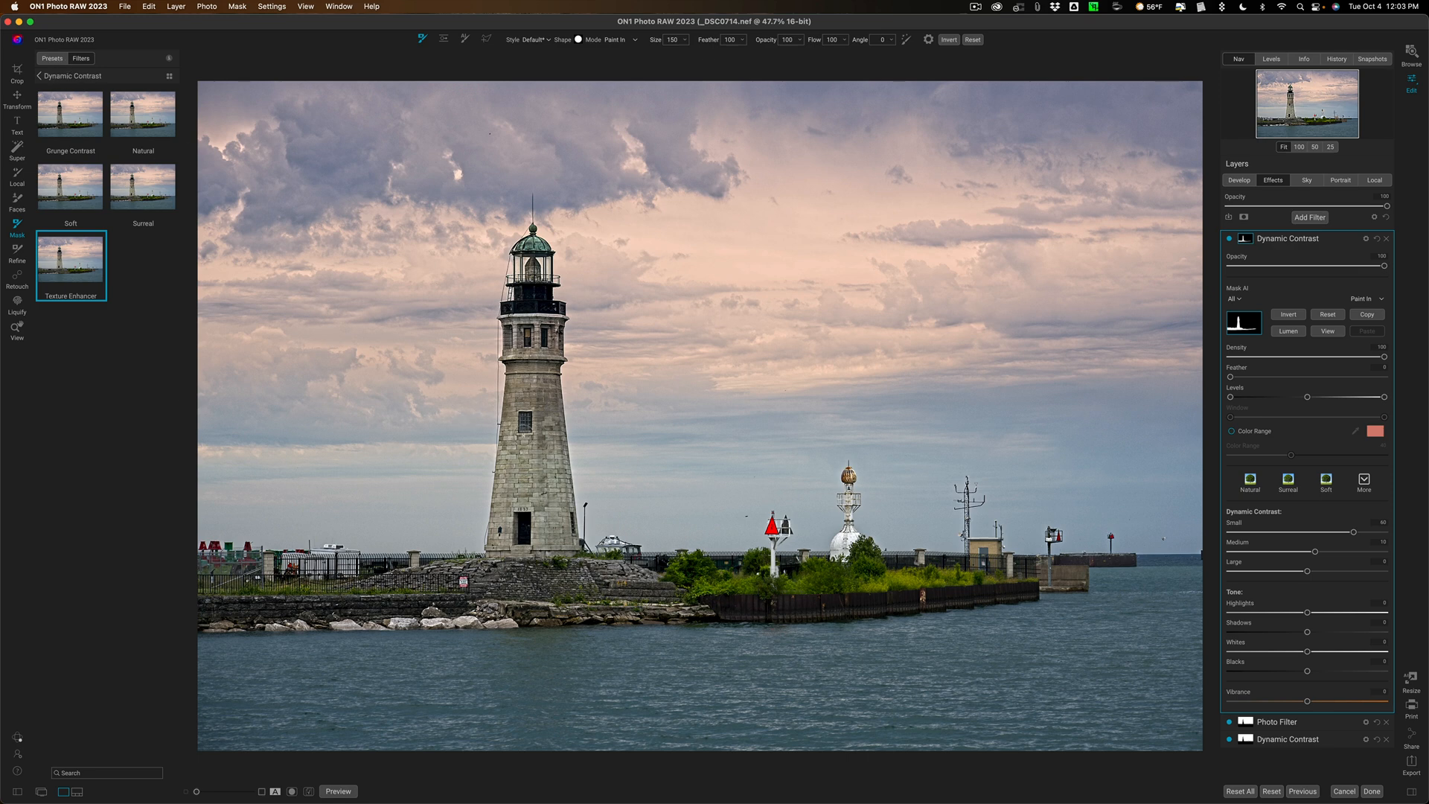
pyautogui.moveTo(930, 713)
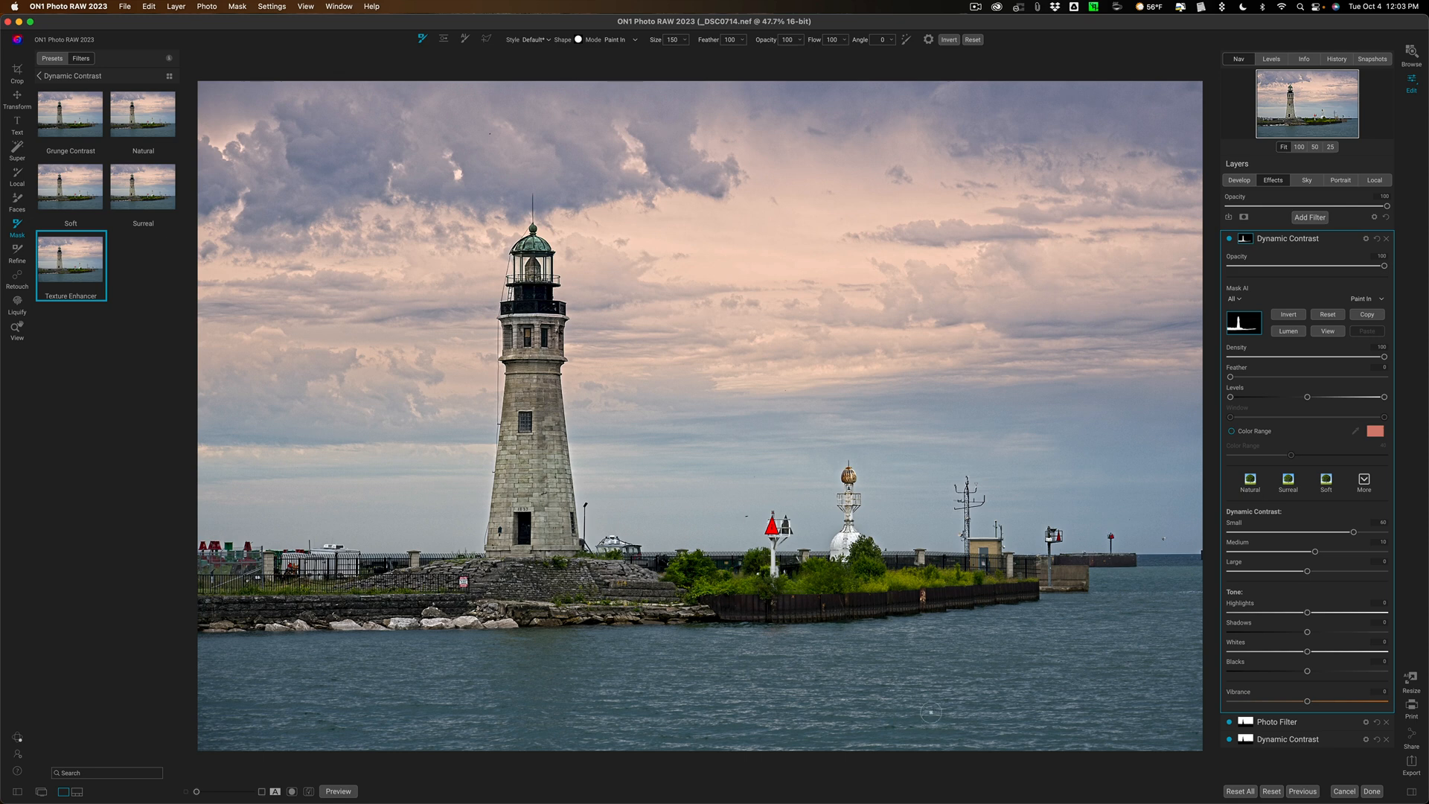
pyautogui.moveTo(643, 509)
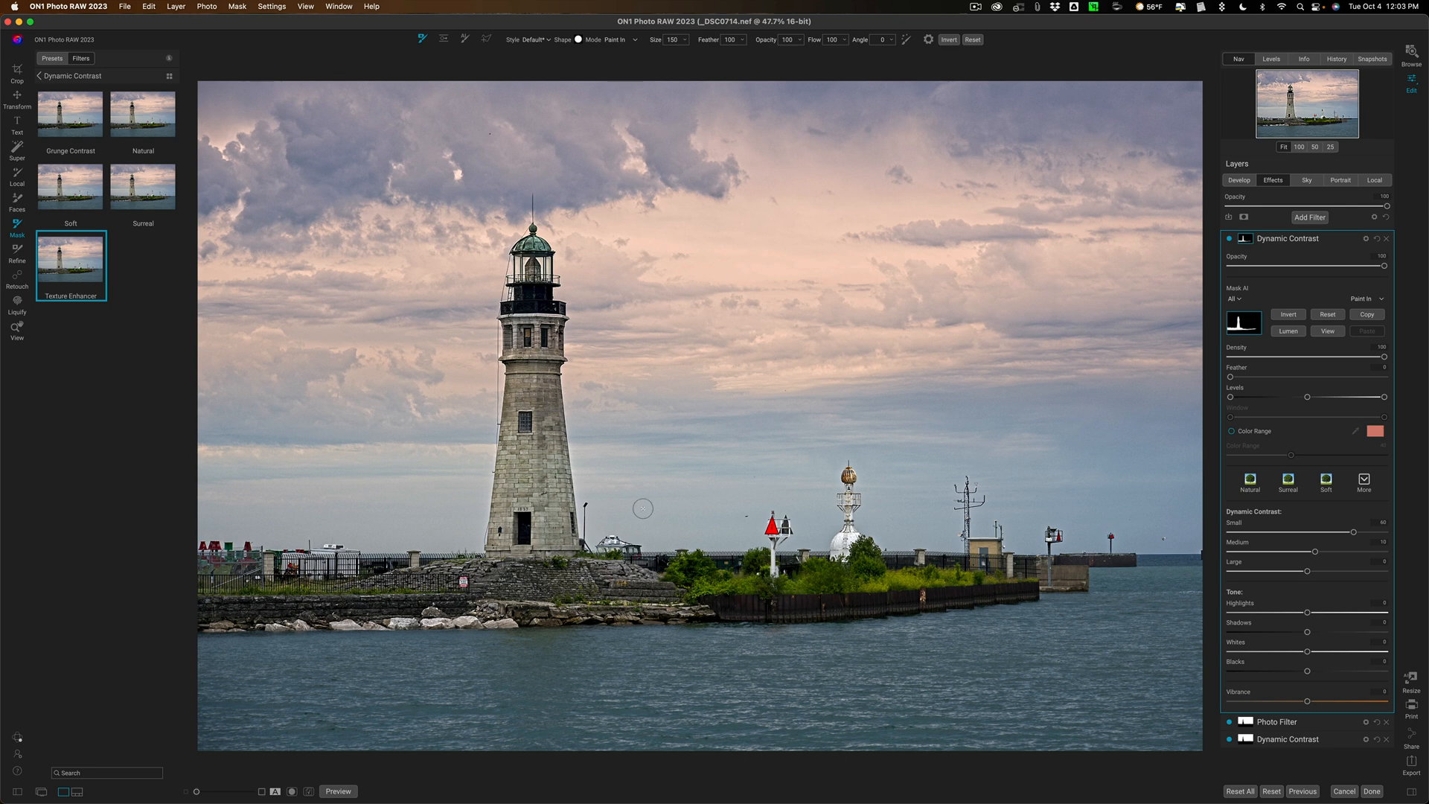